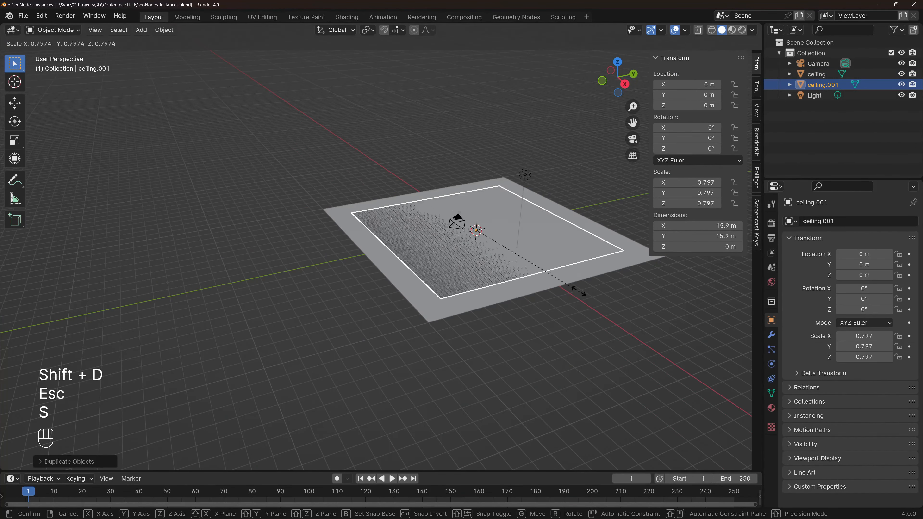
- Duplicate and scale down the ceiling, then move lamp, cutter and Spot into a new 'lamp' collection
key("Tab")
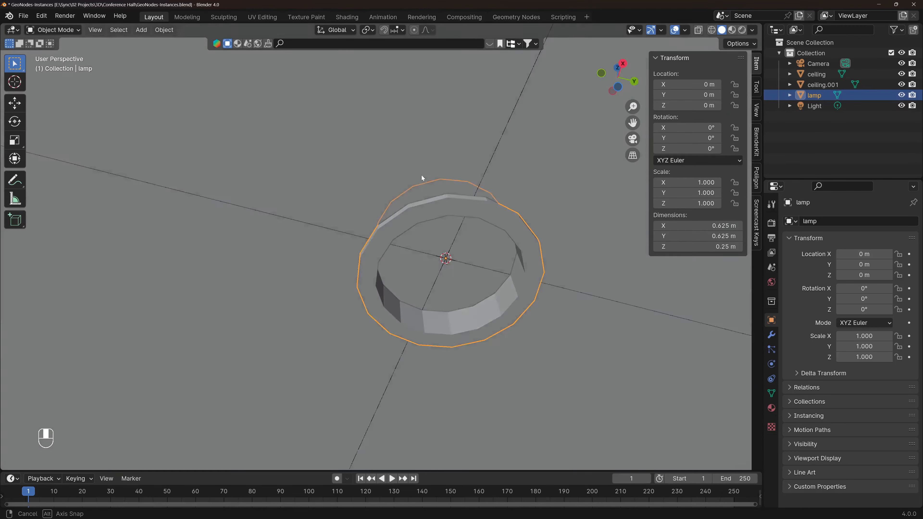
left_click(141, 30)
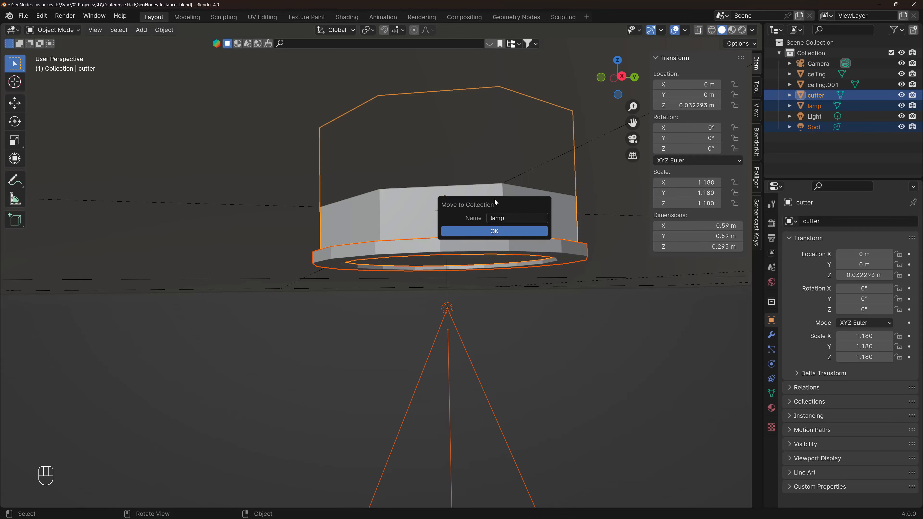
left_click(495, 231)
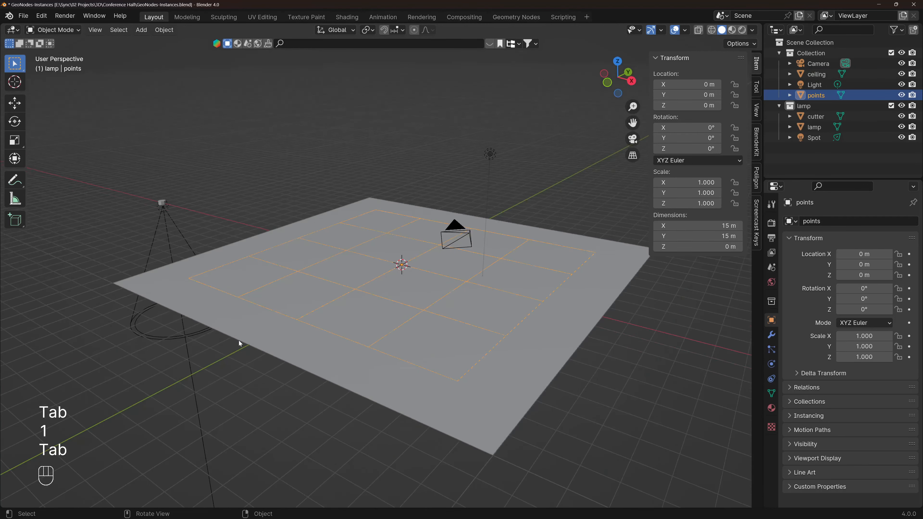
- Select the ceiling plane in the Outliner after renaming the copy 'points' and subdividing it
left_click(816, 74)
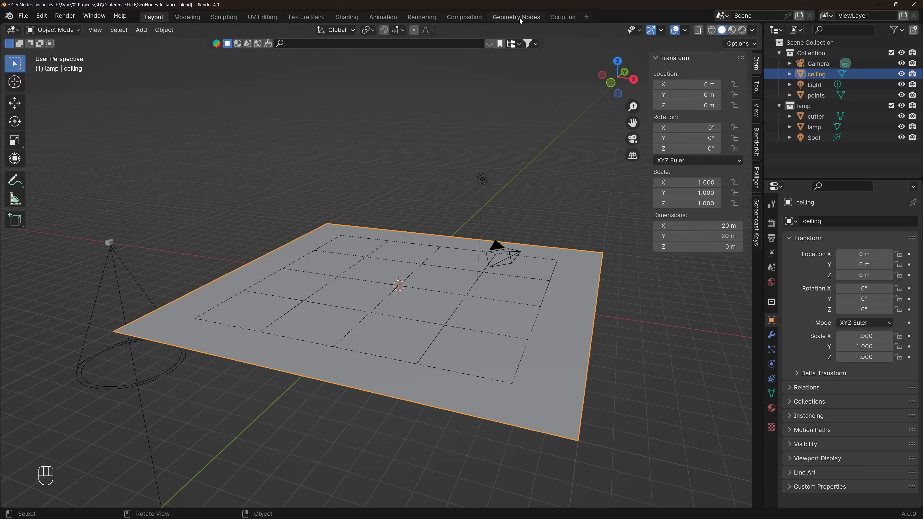
- Create a Geometry Nodes tree on the ceiling with two Object Info nodes reading cutter and points
left_click(516, 18)
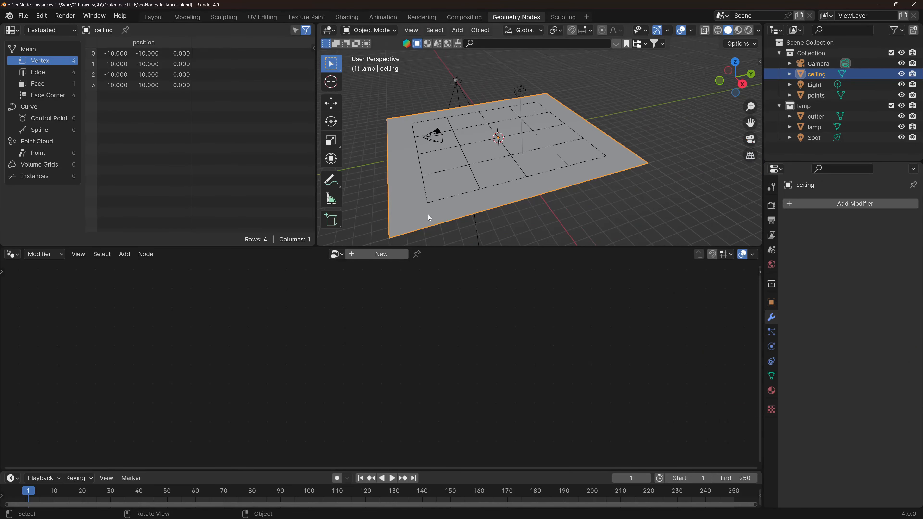
left_click(377, 254)
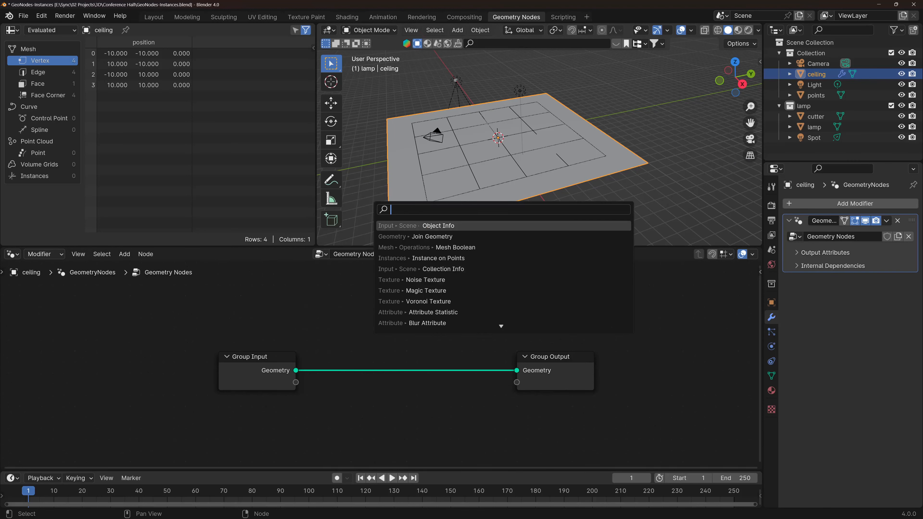
left_click(438, 226)
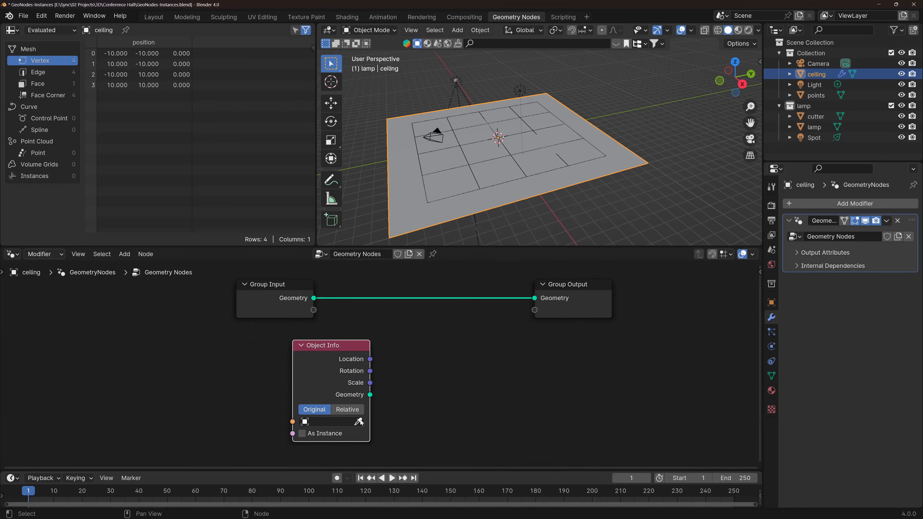
left_click(329, 421)
type("obj")
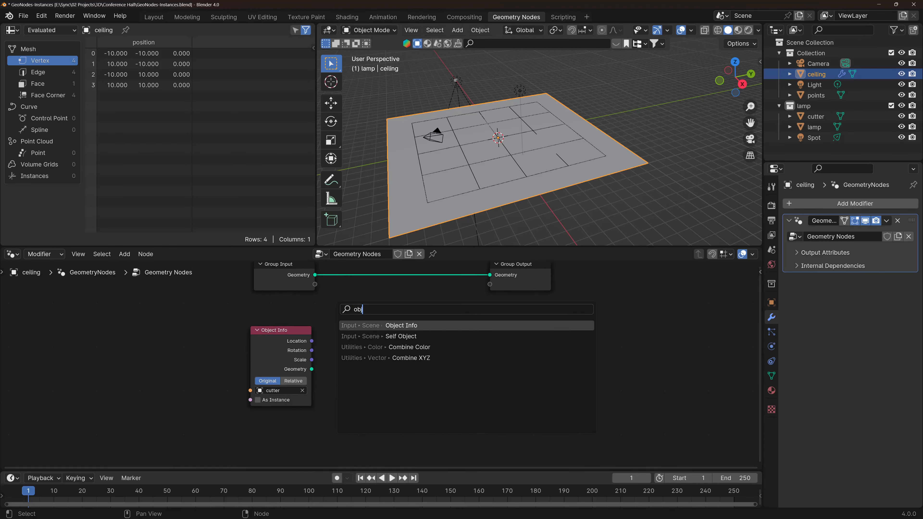
left_click(400, 325)
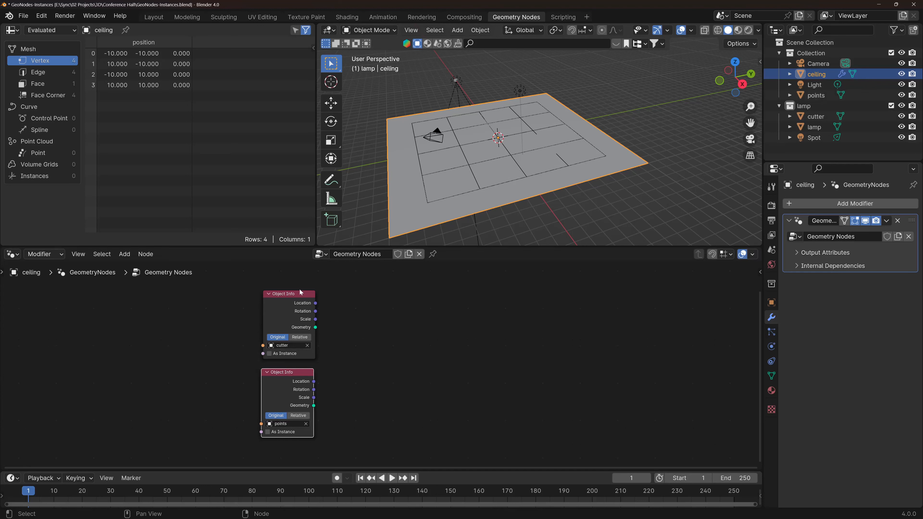
- Add an Instance on Points node with cutter geometry as instance and points geometry as points
left_click(124, 254)
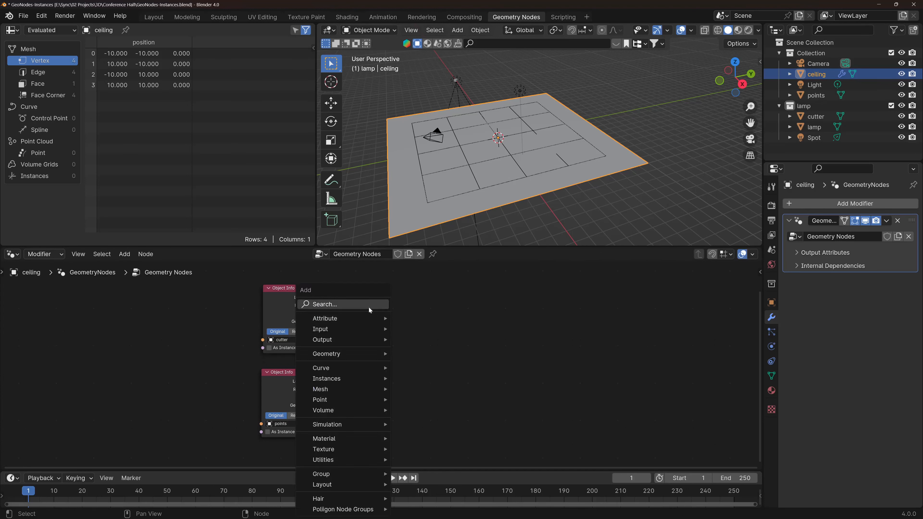
type("instnace")
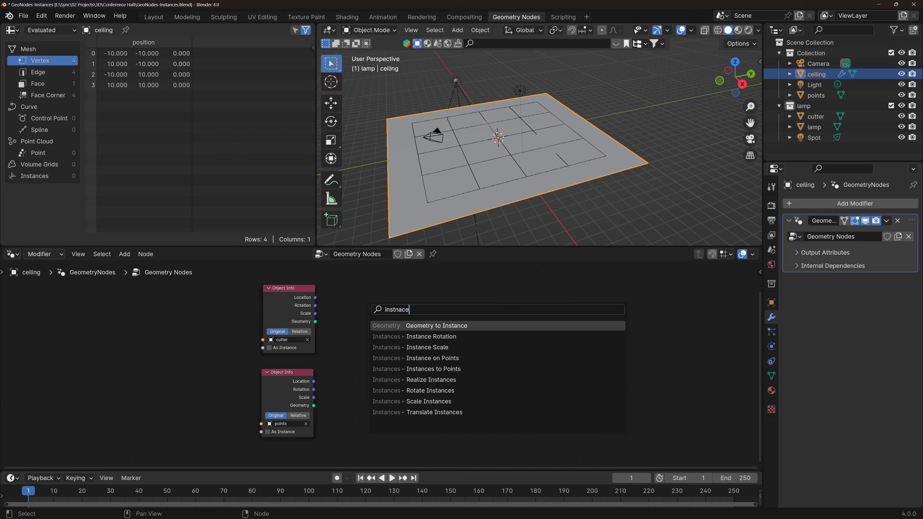
mouse_move(433, 358)
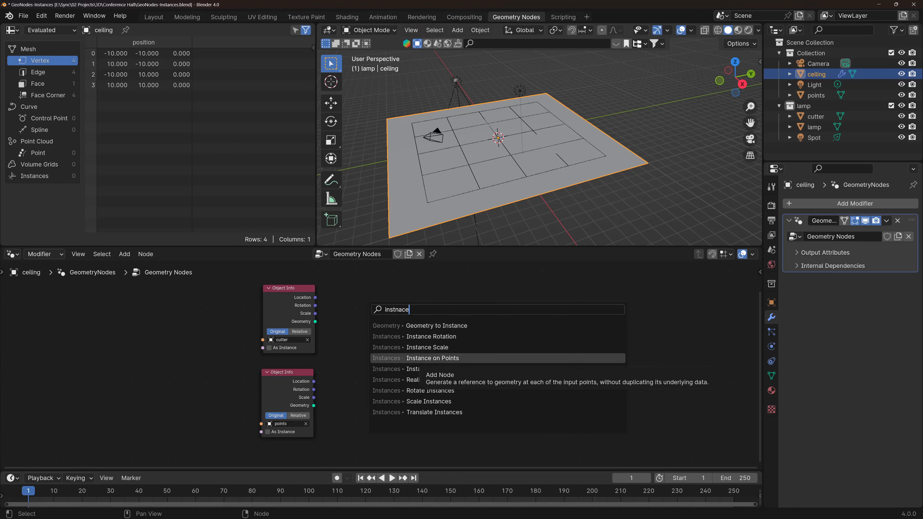
left_click(433, 358)
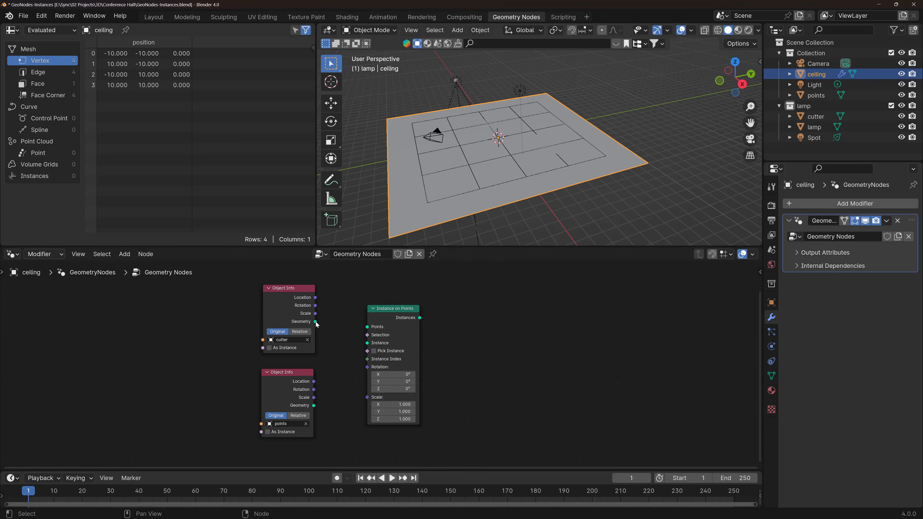
left_click_drag(314, 322, 360, 342)
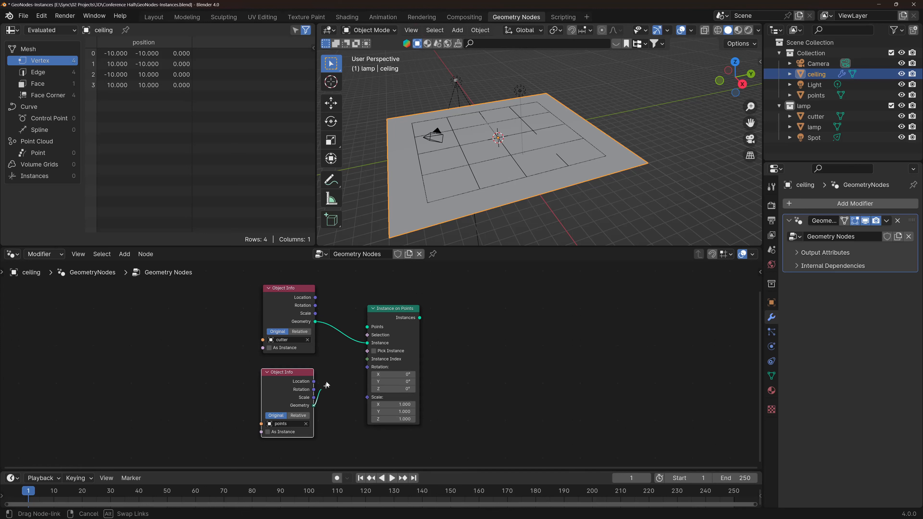
left_click_drag(288, 288, 213, 330)
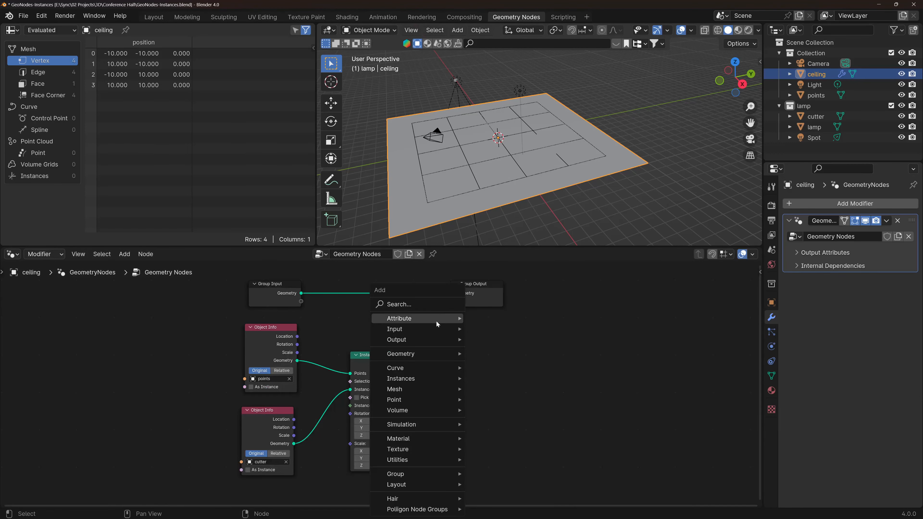
- Add a Mesh Boolean difference subtracting the instances from the ceiling and feed it to Group Output
type("mesh")
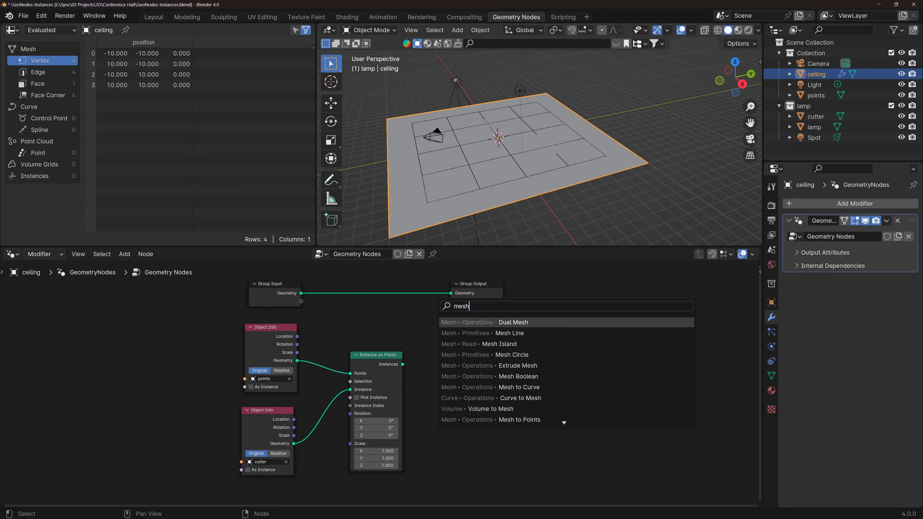
left_click(518, 376)
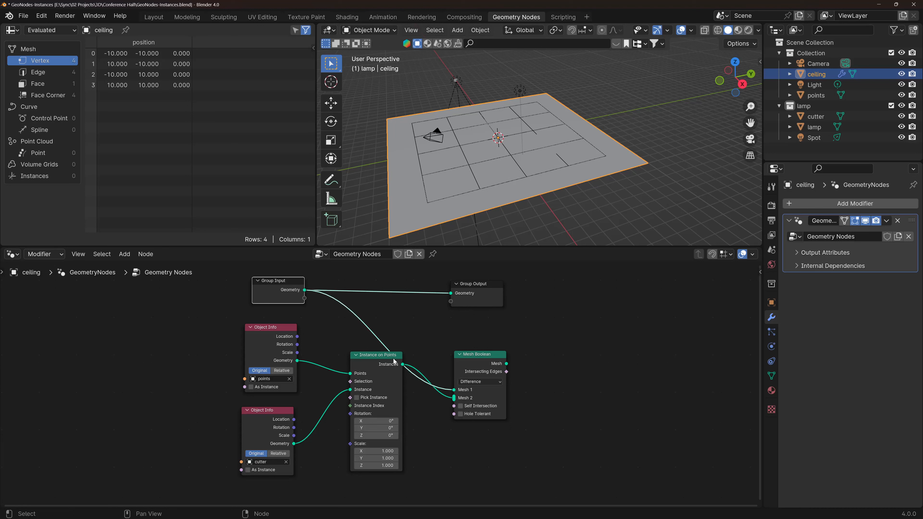
left_click_drag(377, 354, 364, 374)
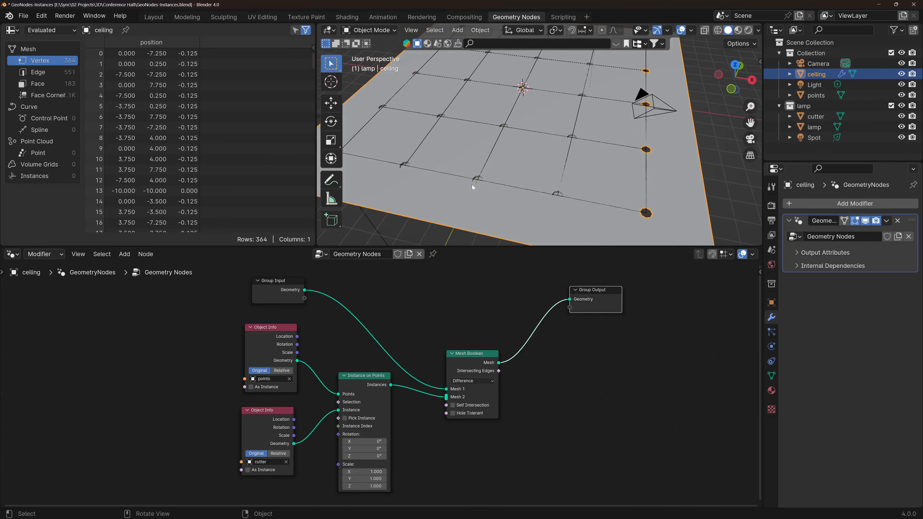
mouse_move(427, 296)
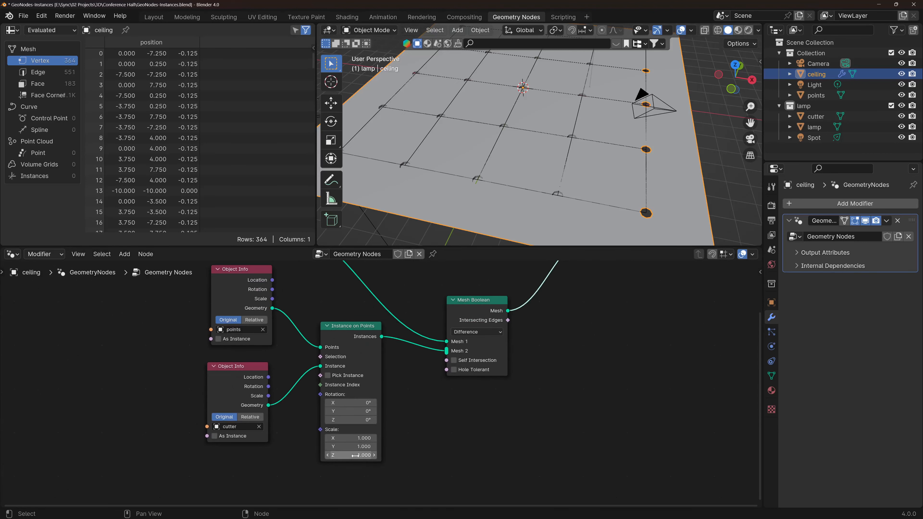
- Raise the instance Scale Z (3.700, then dragged taller) so cutters pierce the ceiling; inspect cutter, reselect ceiling
type("3.700")
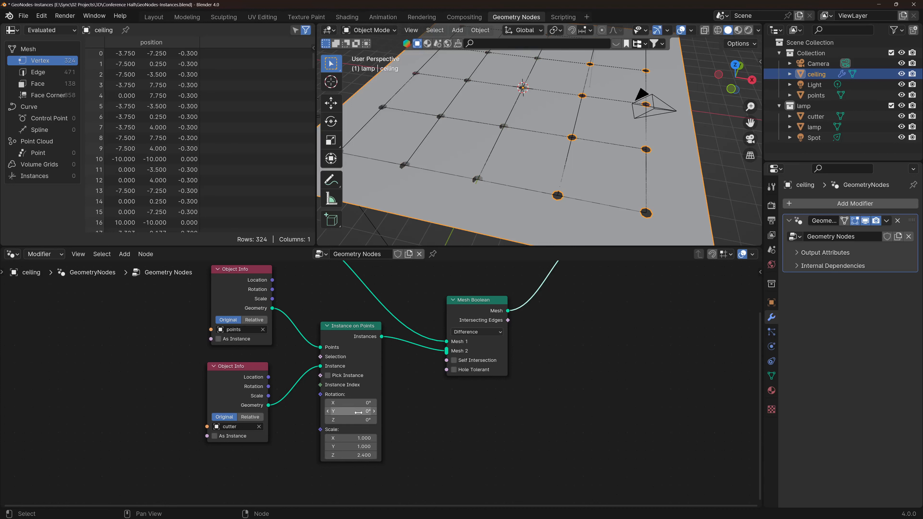
left_click_drag(350, 419, 367, 420)
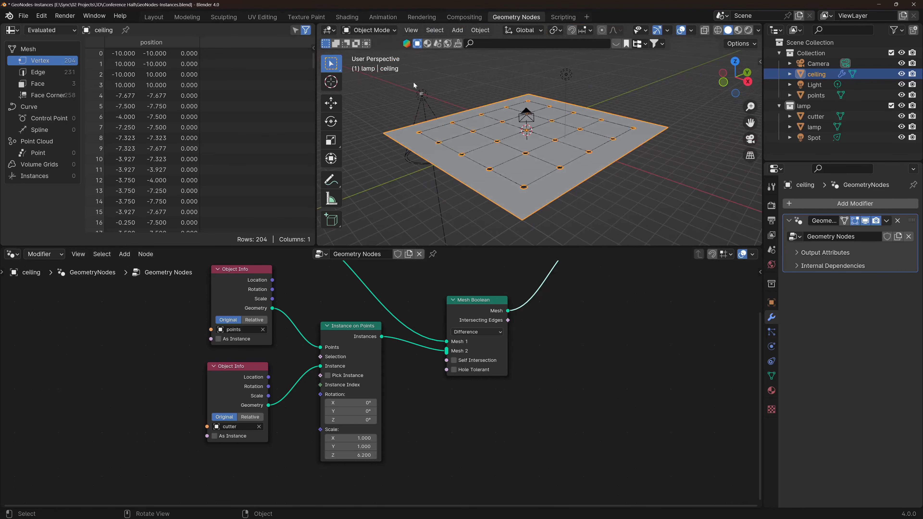
left_click(815, 117)
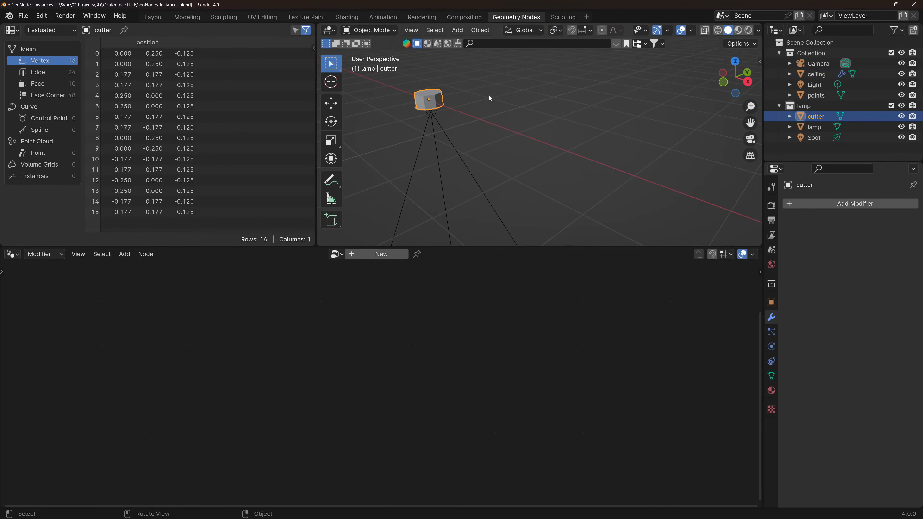
left_click(816, 74)
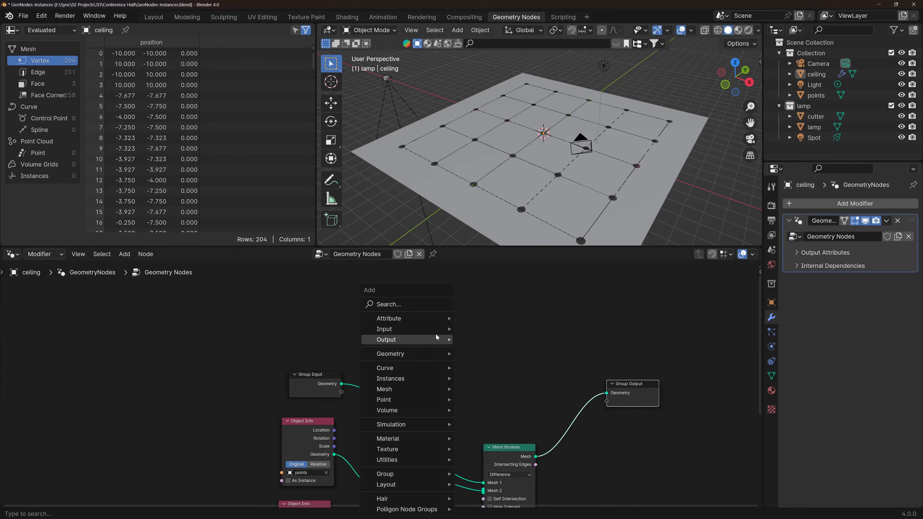
- Add a Collection Info node for the lamp collection feeding a second Instance on Points on the points grid
left_click(388, 304)
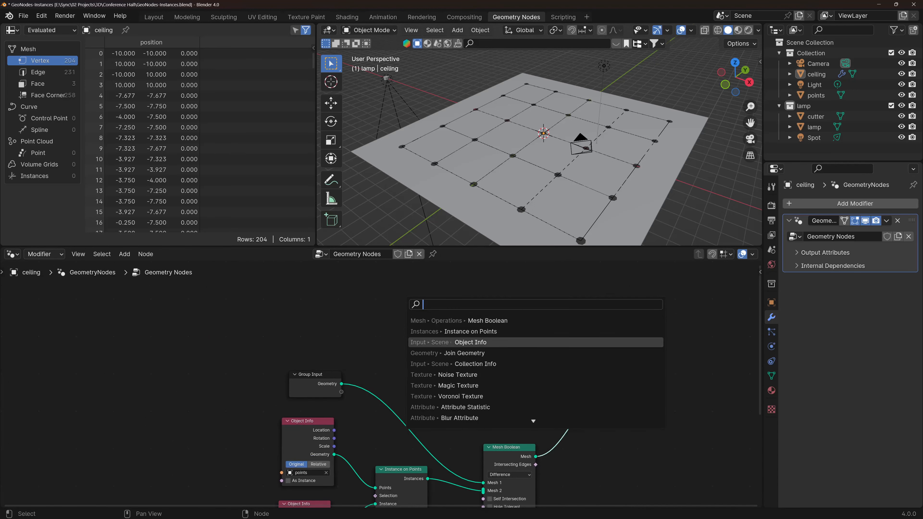
type("collecti")
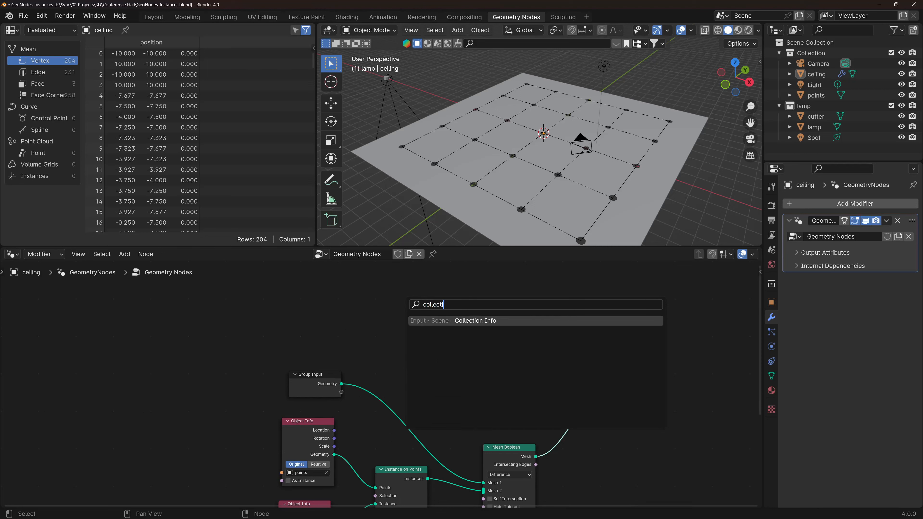
left_click(475, 321)
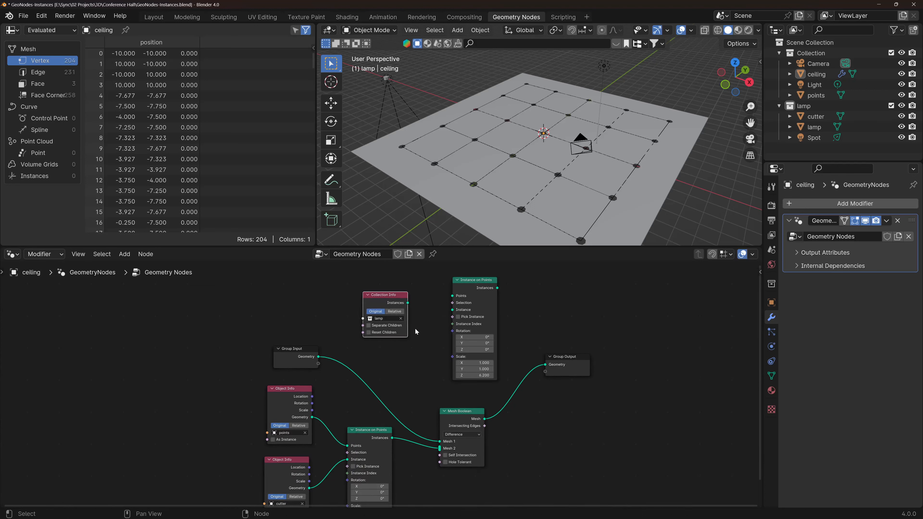
left_click_drag(406, 301, 453, 310)
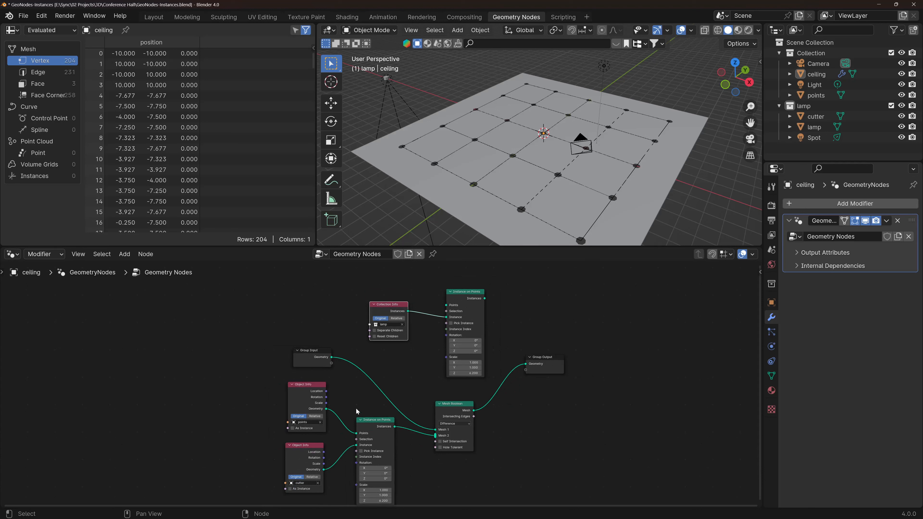
mouse_move(327, 411)
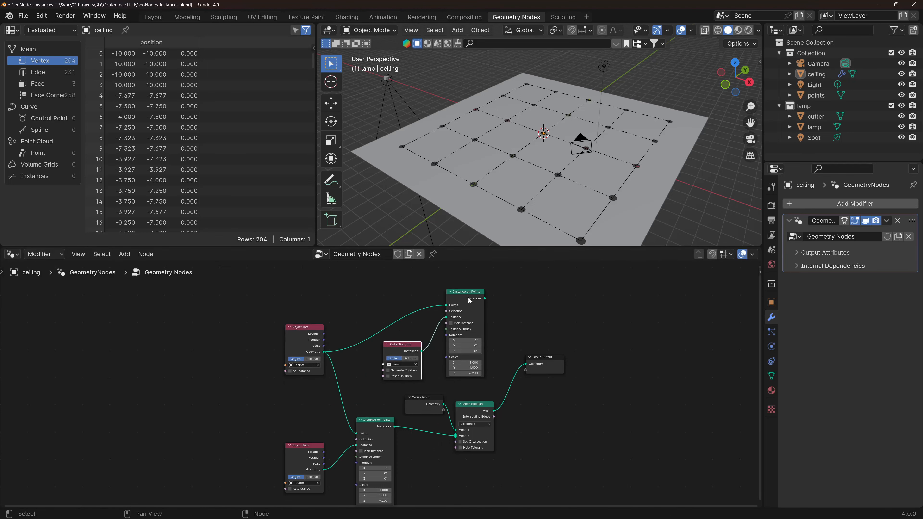
left_click_drag(541, 357, 606, 366)
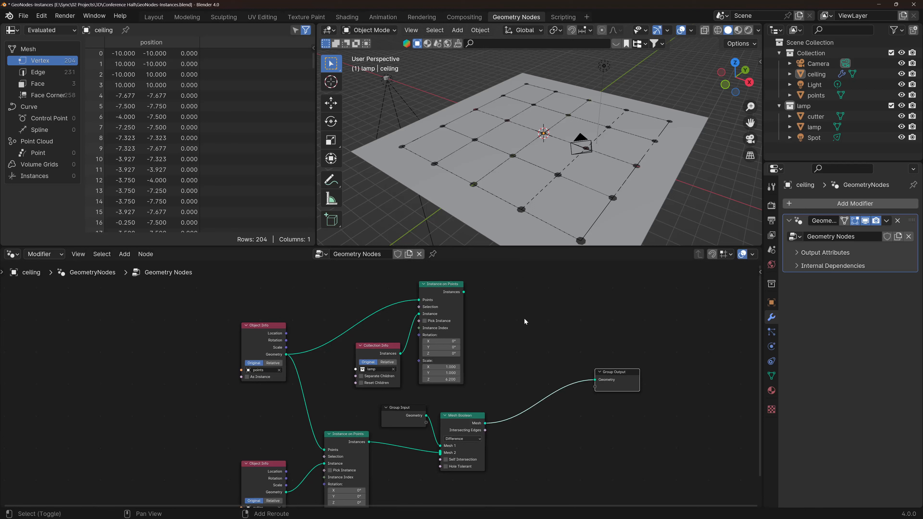
- Add a Join Geometry node merging the lamp instances with the boolean-cut ceiling before the output
type("jo")
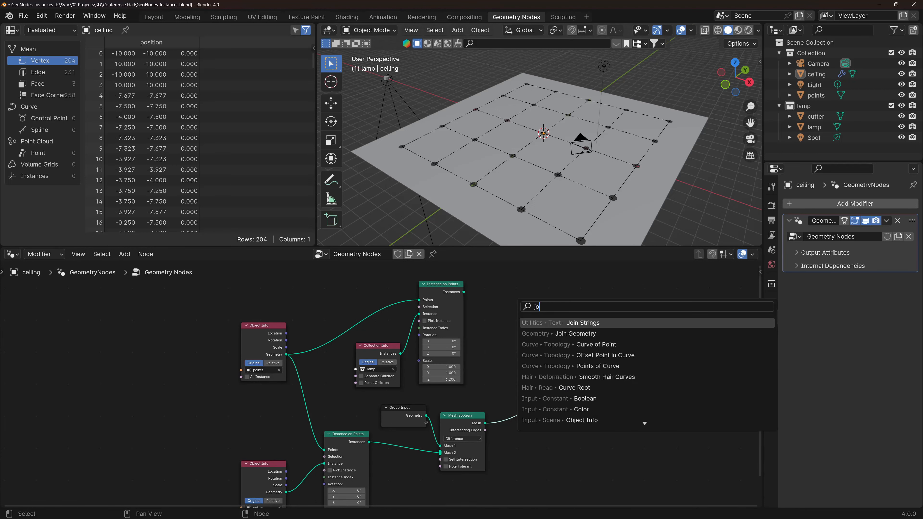
left_click(575, 334)
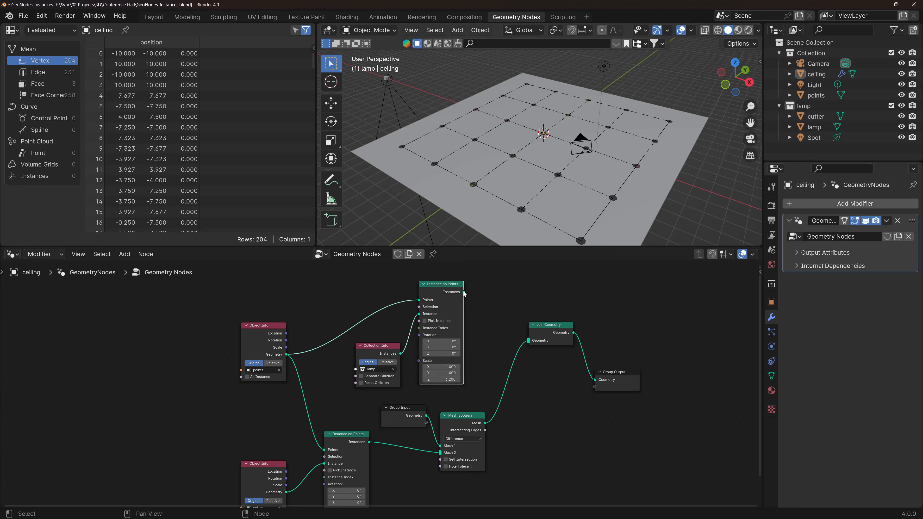
left_click_drag(464, 292, 523, 333)
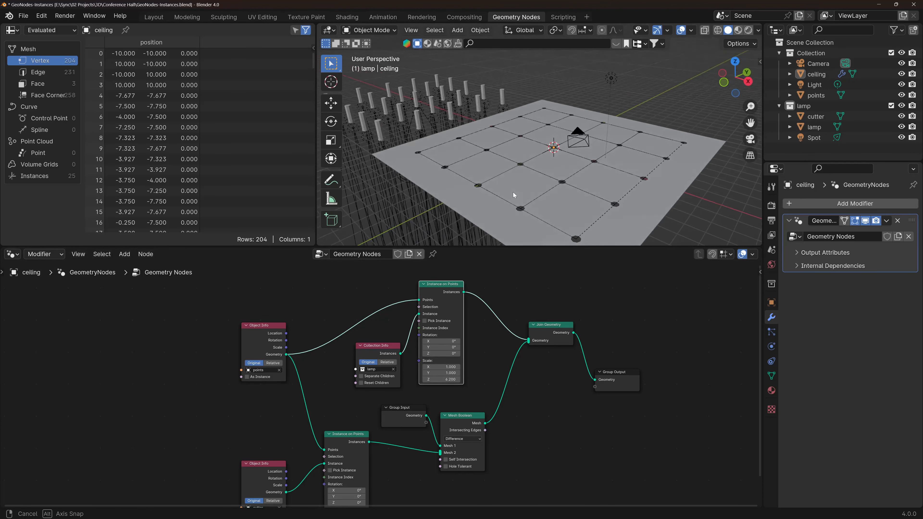
left_click_drag(514, 195, 422, 98)
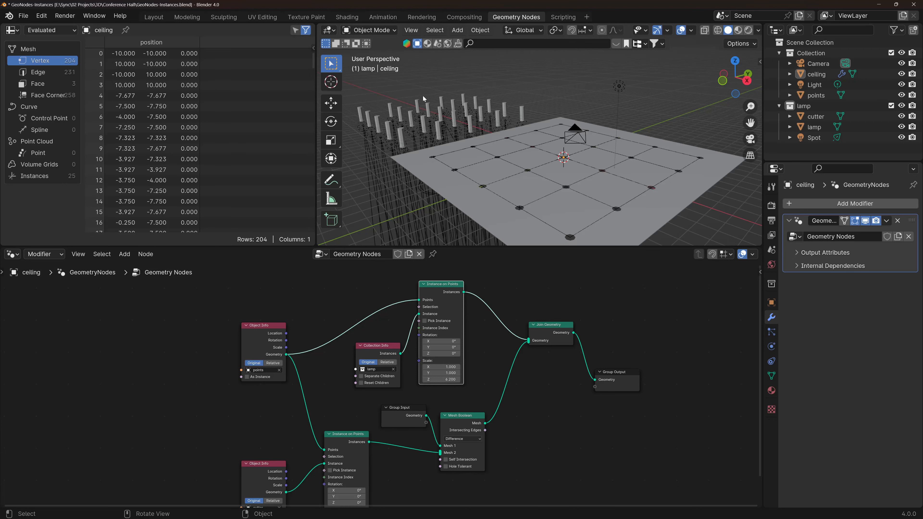
- Add a plain-axes empty to the scene alongside the lamp objects
left_click(816, 116)
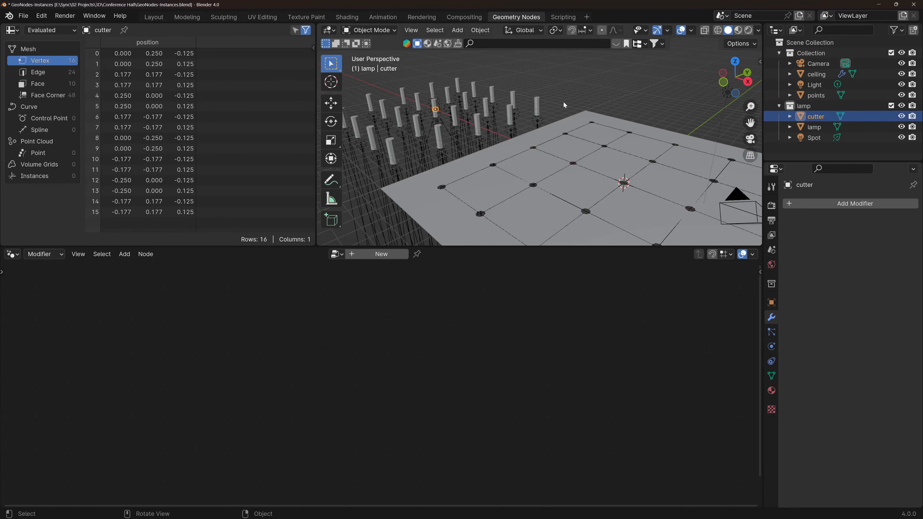
left_click(813, 127)
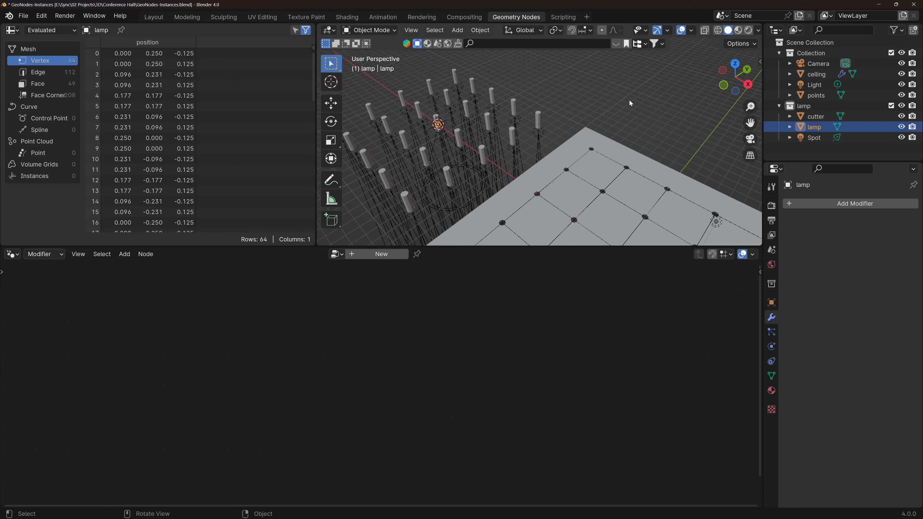
left_click(457, 29)
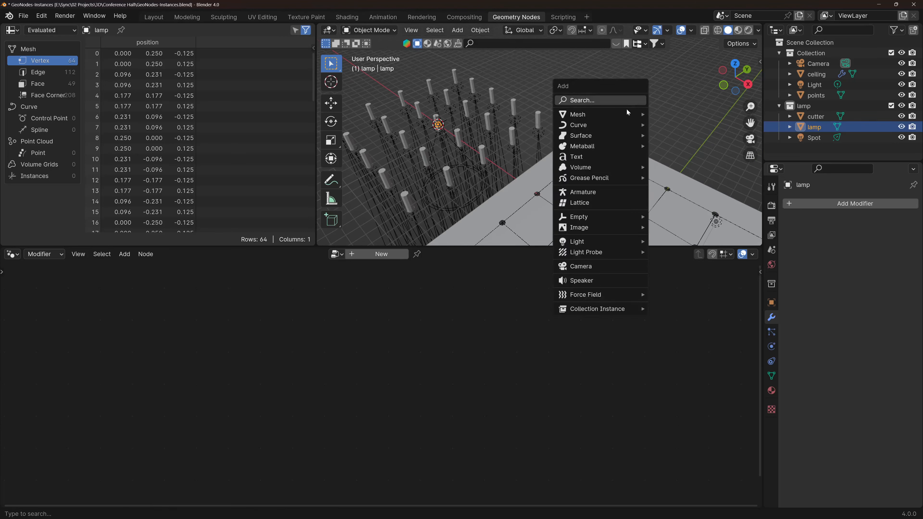
mouse_move(578, 216)
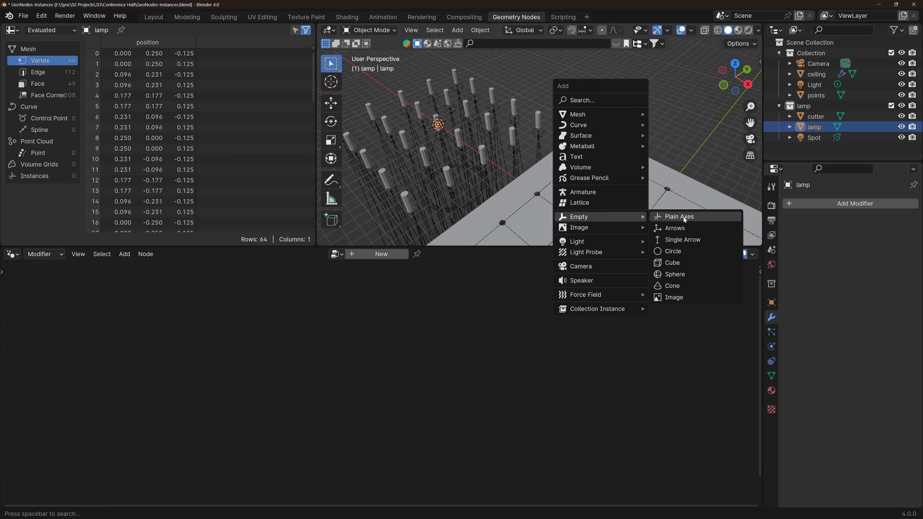
left_click(679, 216)
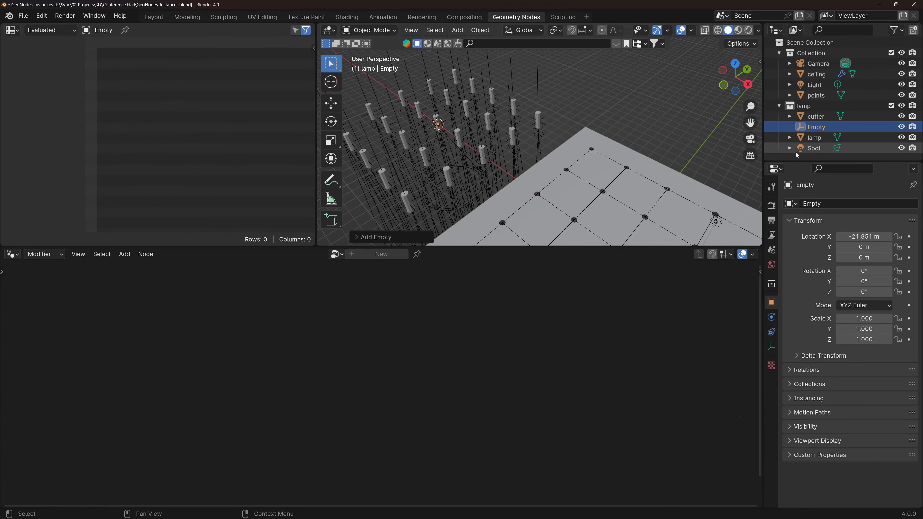
- Parent the lamp and Spot to the empty with Ctrl+P and name it 'lamp empty'
left_click(813, 148)
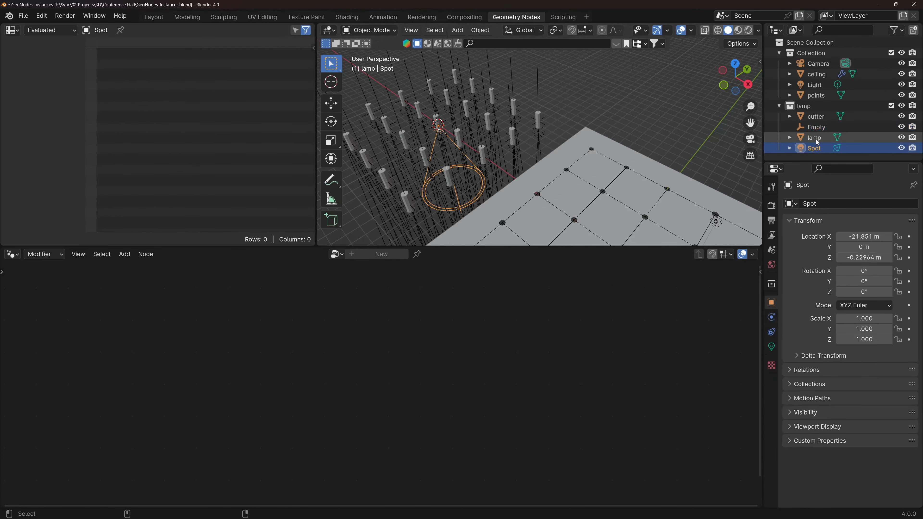
left_click(816, 127)
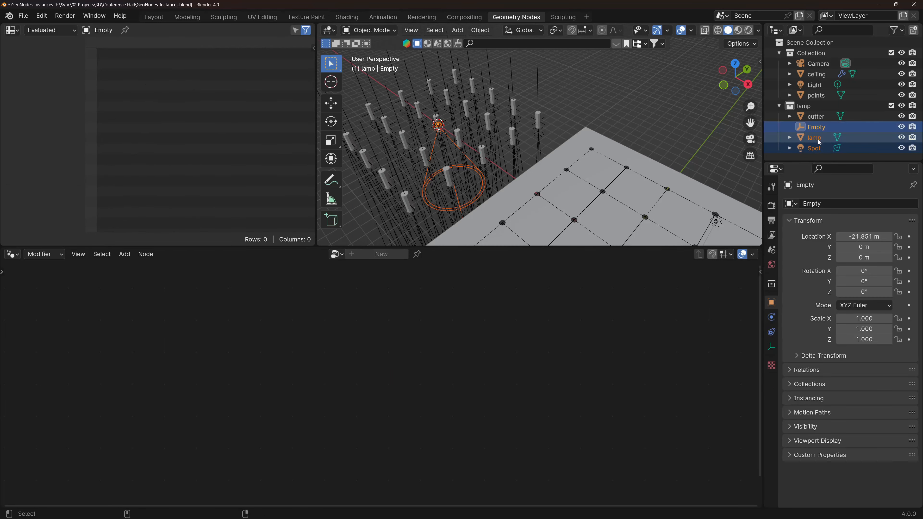
left_click(816, 127)
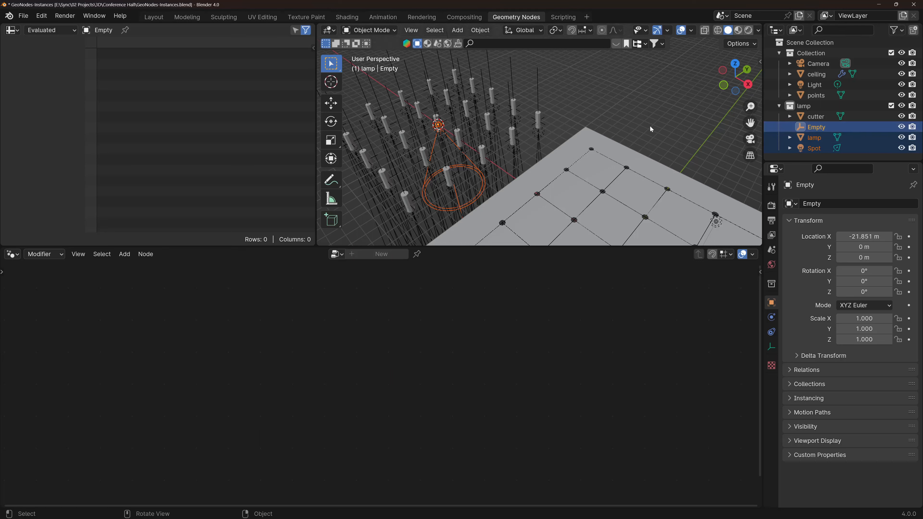
key("Ctrl+P")
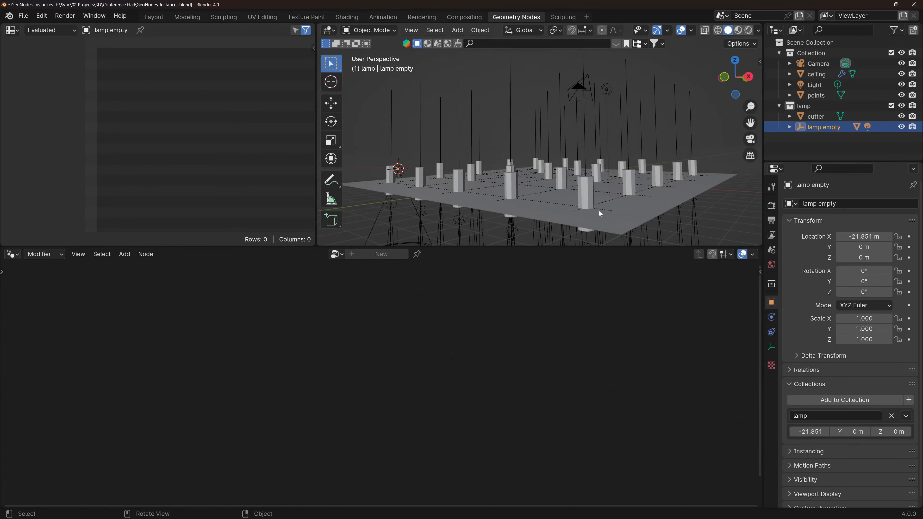
- Select the cutter in the lamp collection and move it out into the main scene Collection
left_click(816, 74)
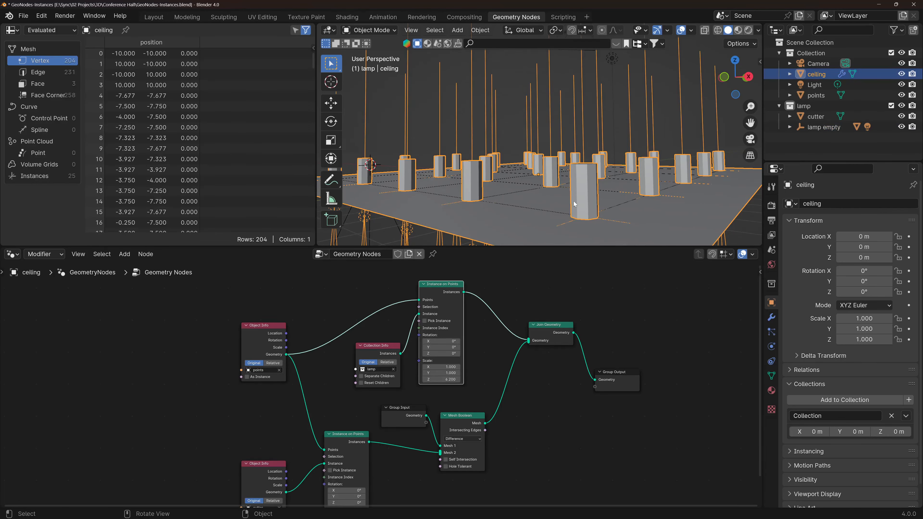
left_click(803, 106)
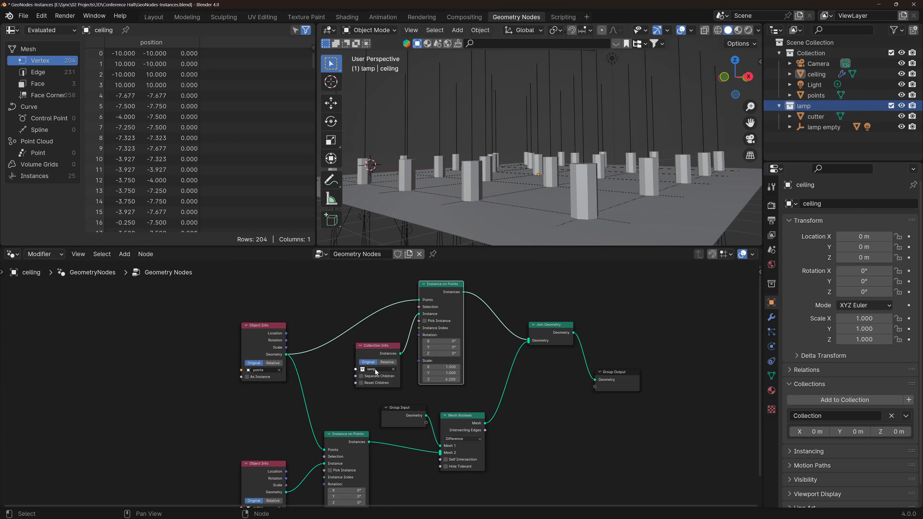
left_click(815, 116)
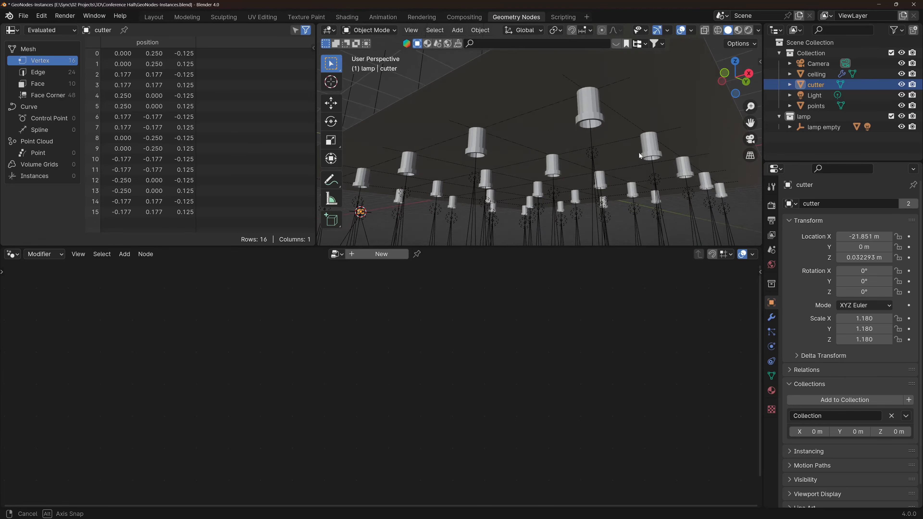
- Scale the cutter instances to 1.1 in X and Y and inspect a lamp hole
left_click(816, 74)
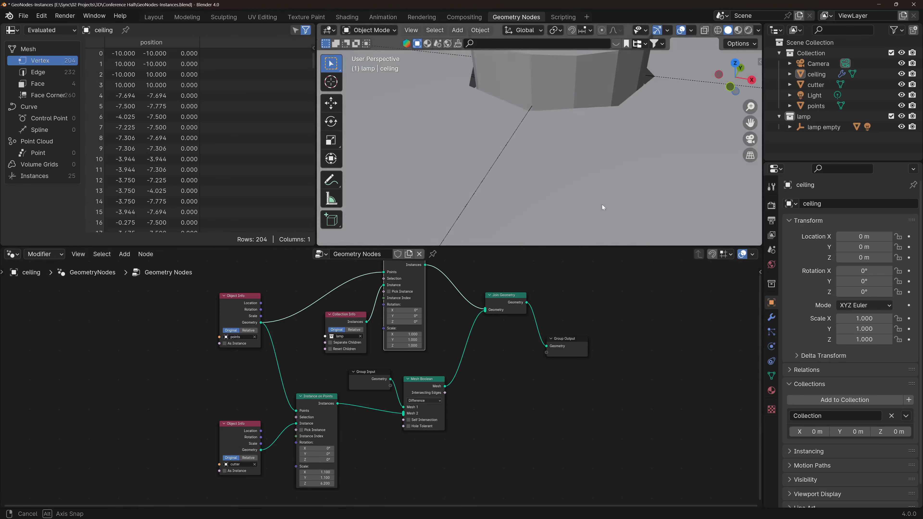
left_click_drag(602, 208, 518, 77)
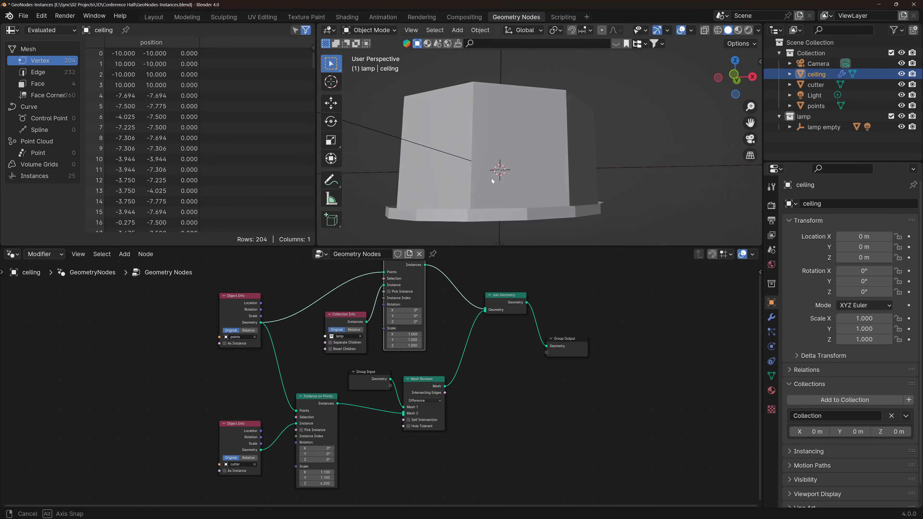
left_click(816, 85)
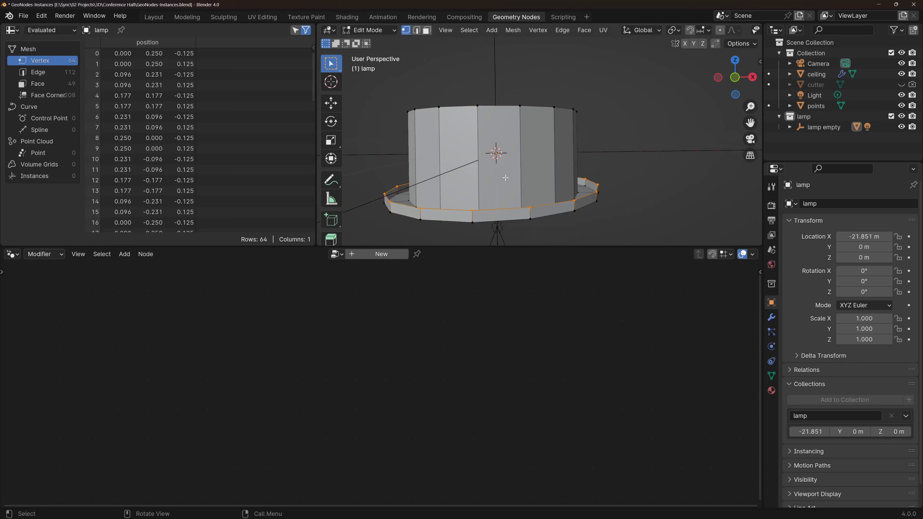
mouse_move(519, 196)
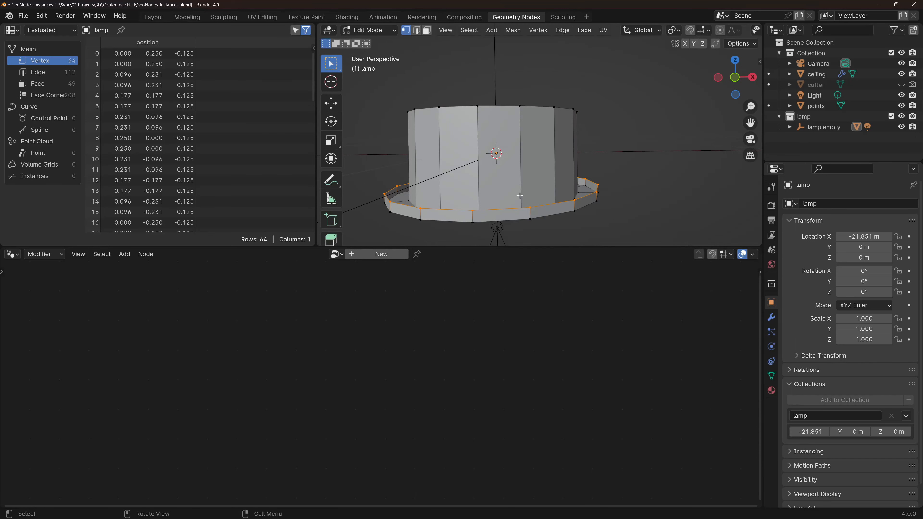
mouse_move(395, 198)
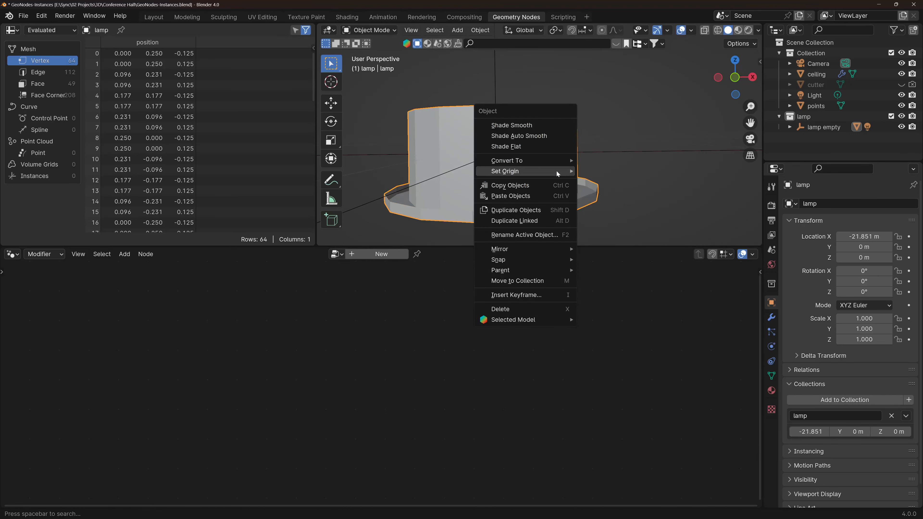
mouse_move(505, 171)
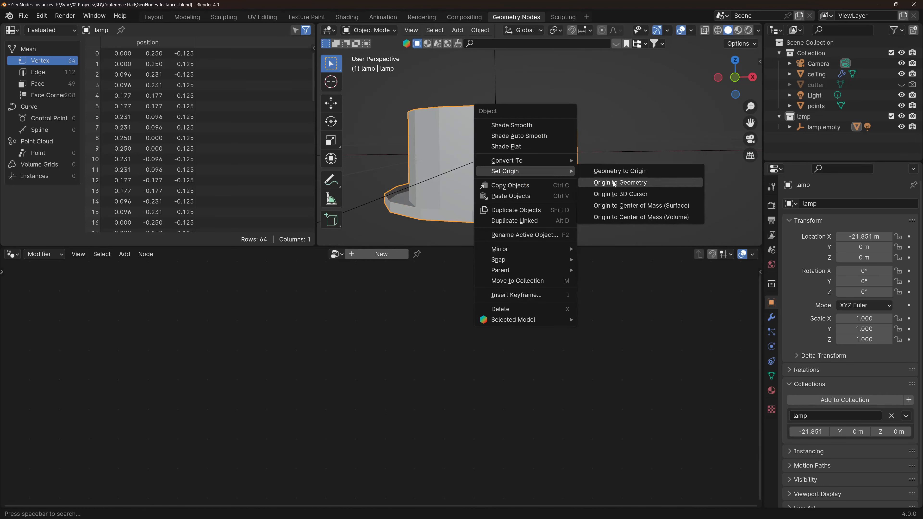
mouse_move(648, 196)
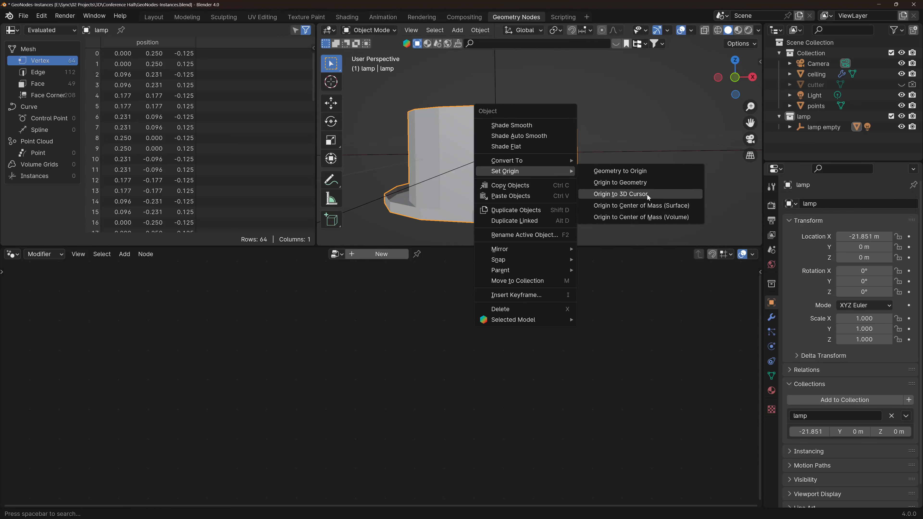
- Set the lamp's origin to the 3D cursor and check the result up close
left_click(621, 193)
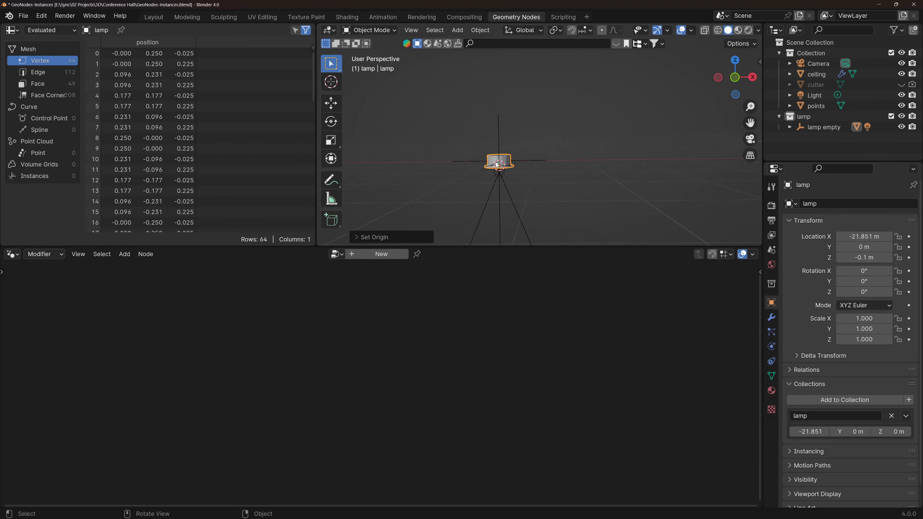
left_click_drag(501, 160, 578, 148)
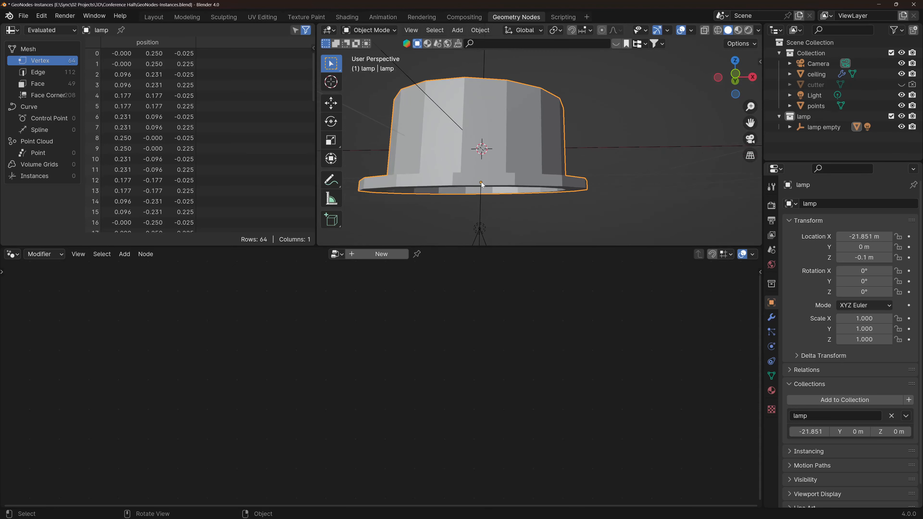
mouse_move(662, 116)
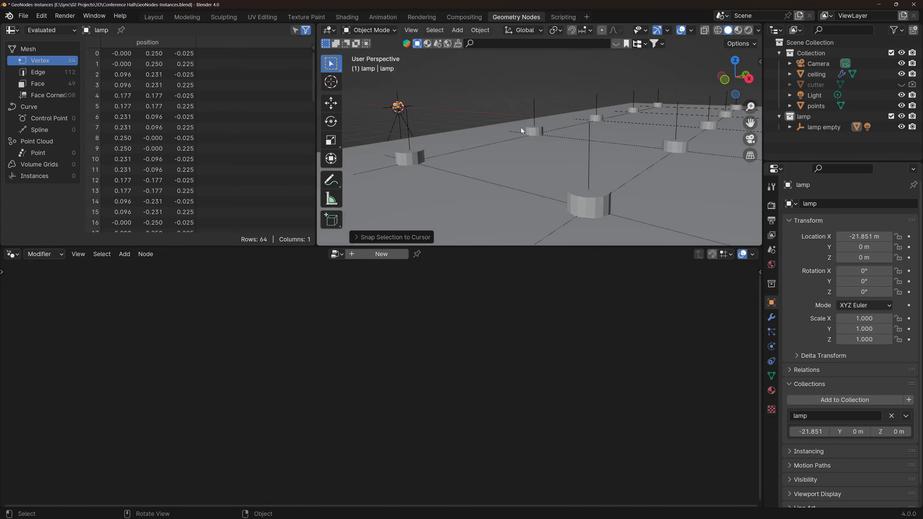
- Move the points object up along Z to a height of 4.3191 m
left_click(816, 74)
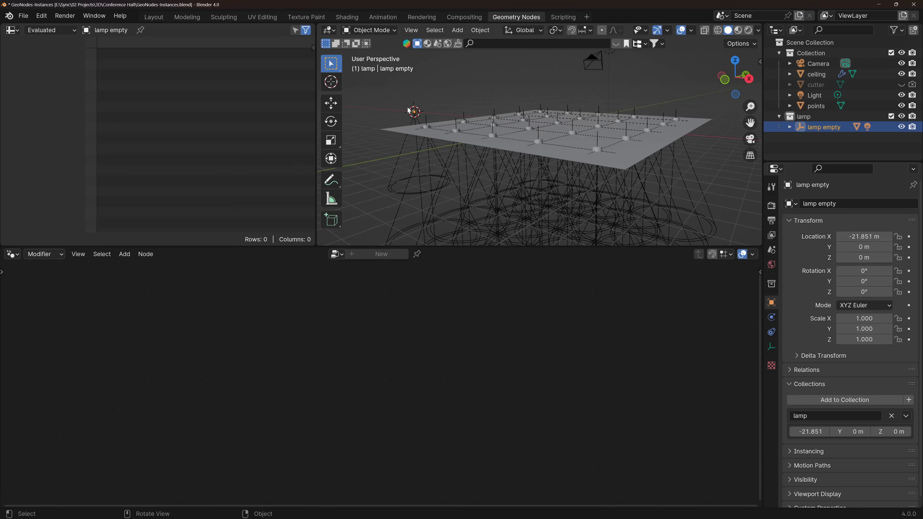
mouse_move(431, 109)
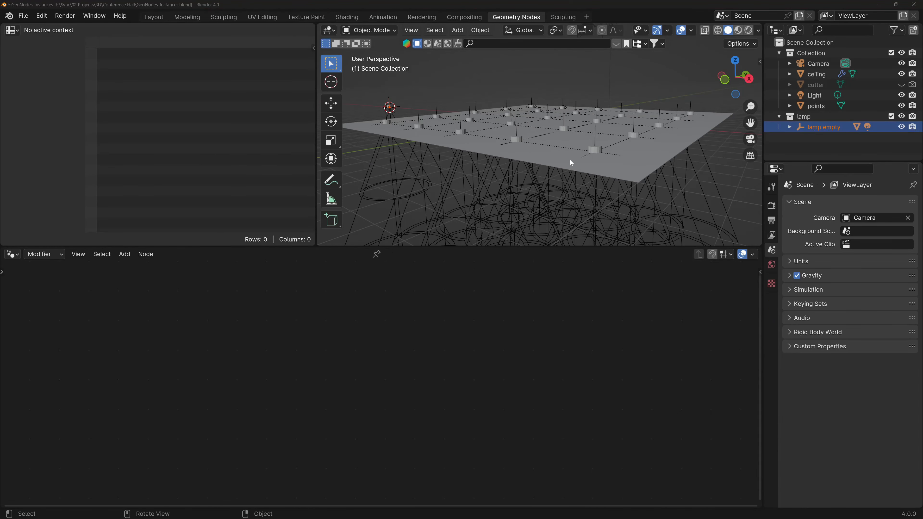
left_click(816, 106)
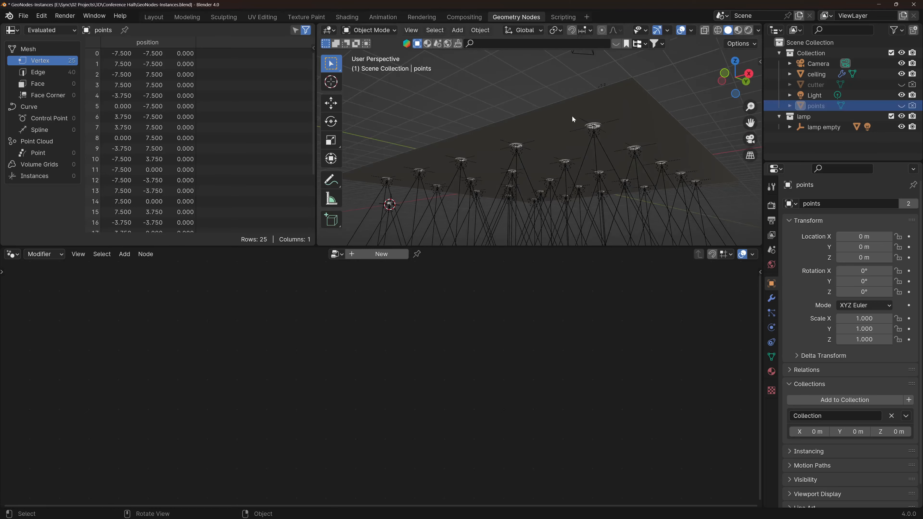
left_click(816, 74)
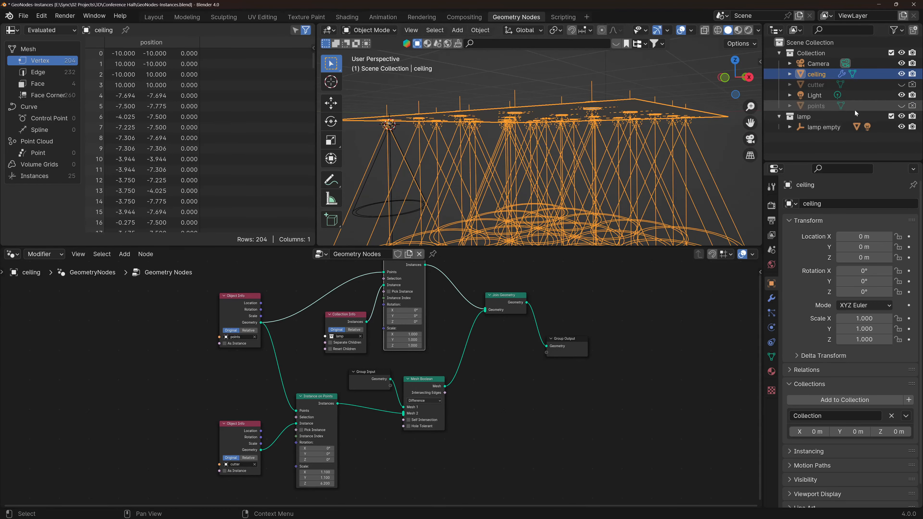
left_click(816, 106)
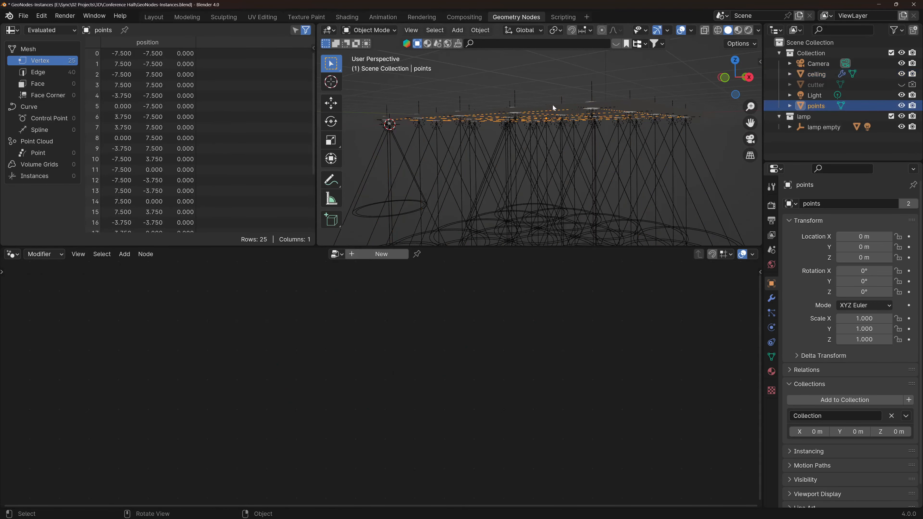
key("g")
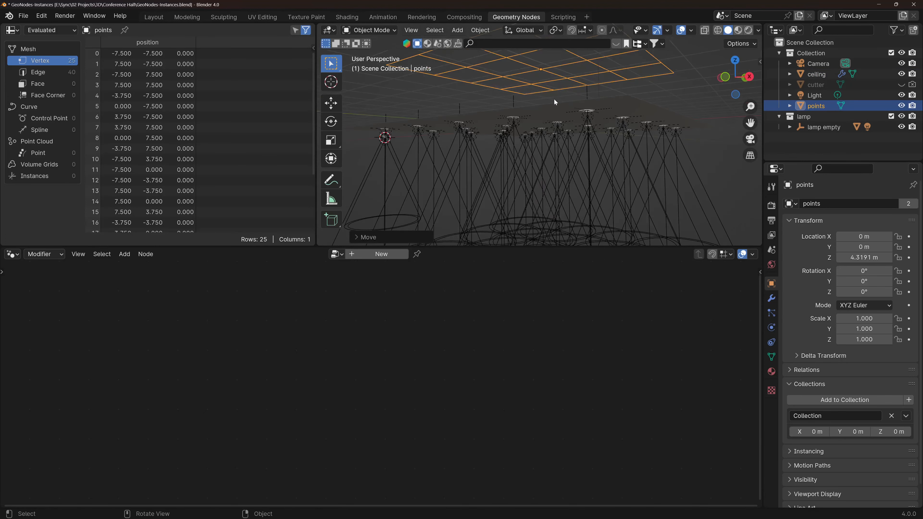
left_click(816, 74)
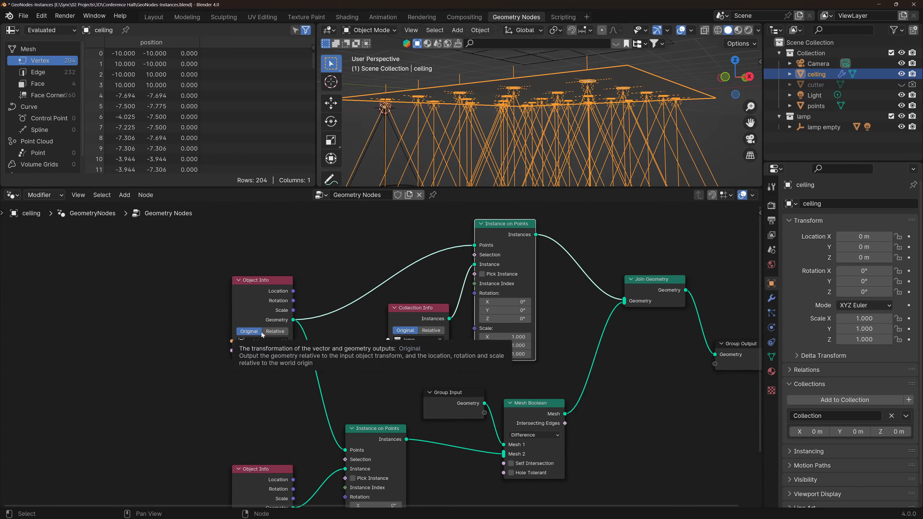
left_click(275, 332)
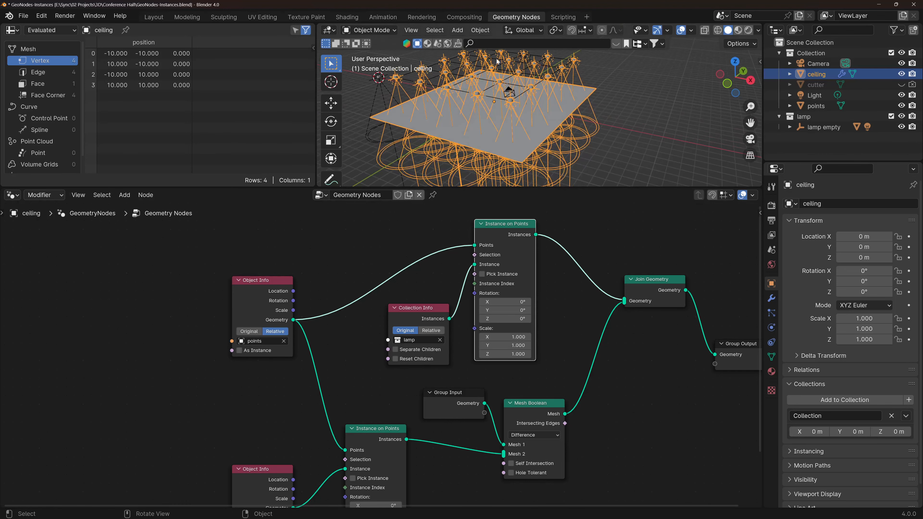
left_click(249, 332)
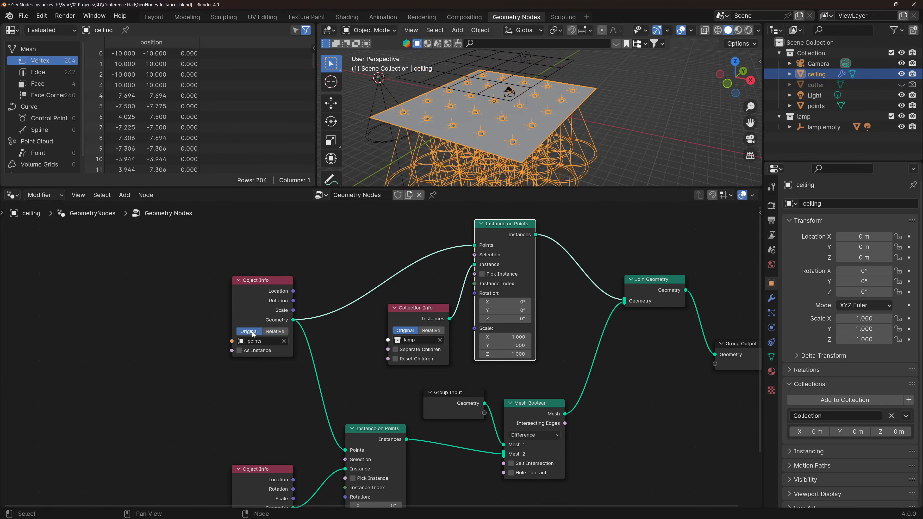
left_click(816, 105)
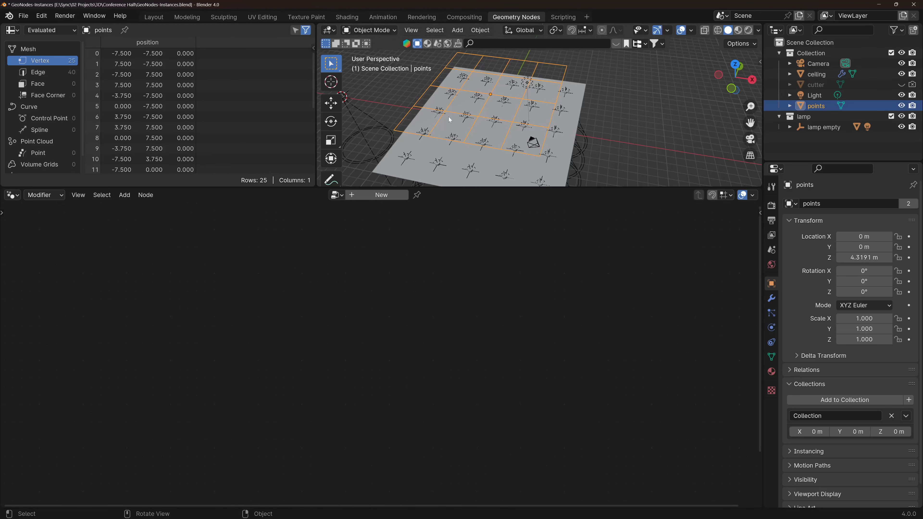
- Start scaling the points grid, then cancel so its scale stays at 1
key("s")
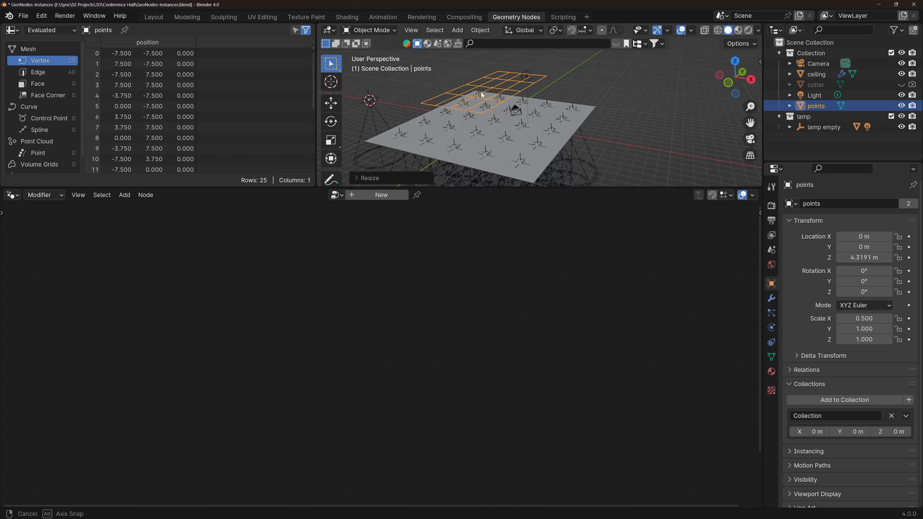
key("N")
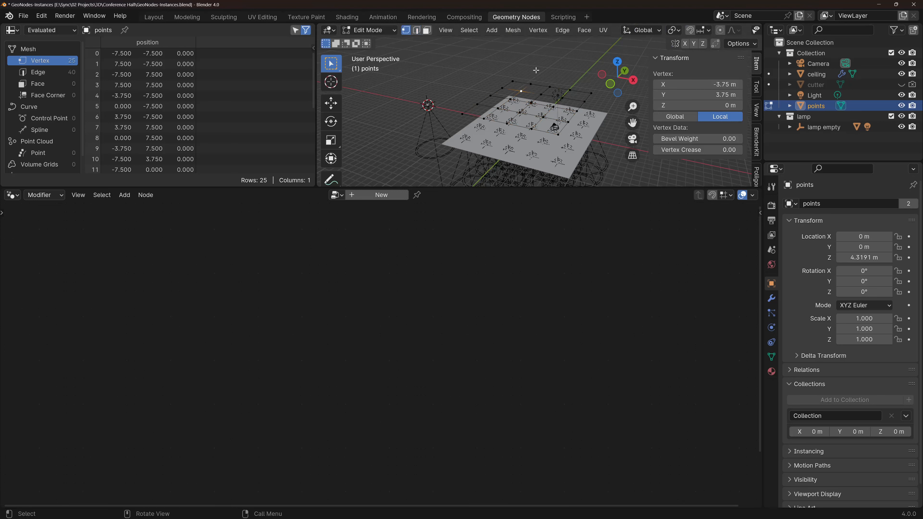
- Delete the selected vertex from the points grid
key("g")
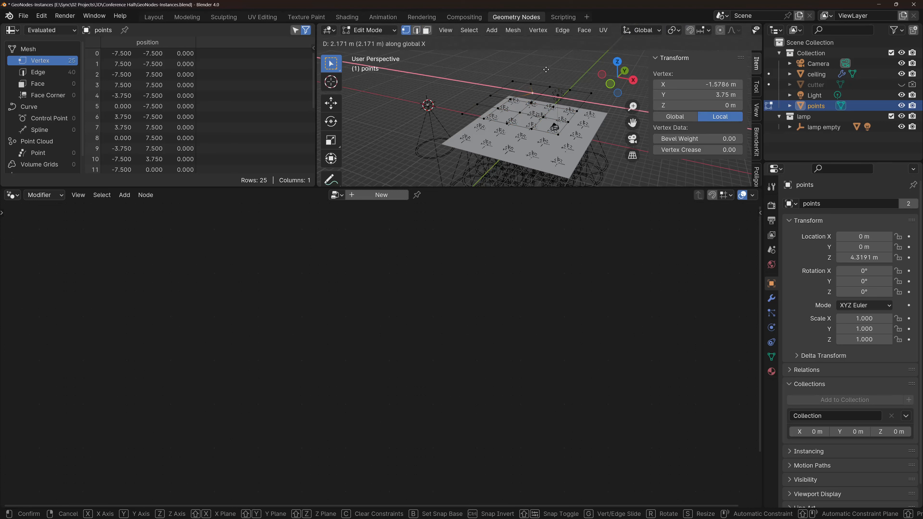
key("X")
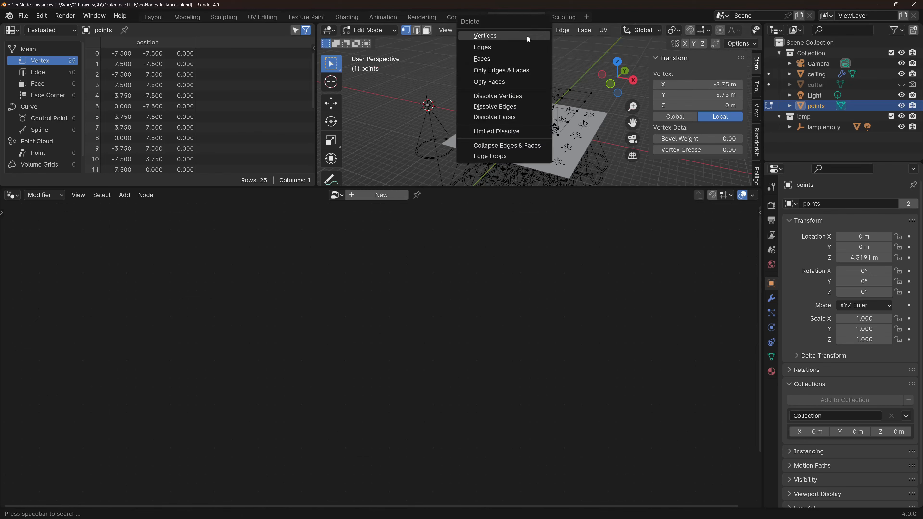
left_click(485, 36)
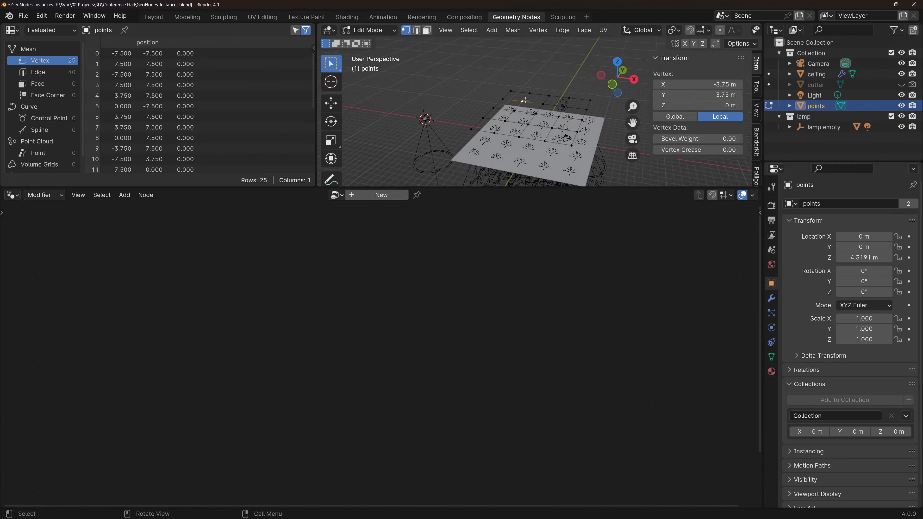
- Return to Object Mode and switch to the Layout workspace
key("Tab")
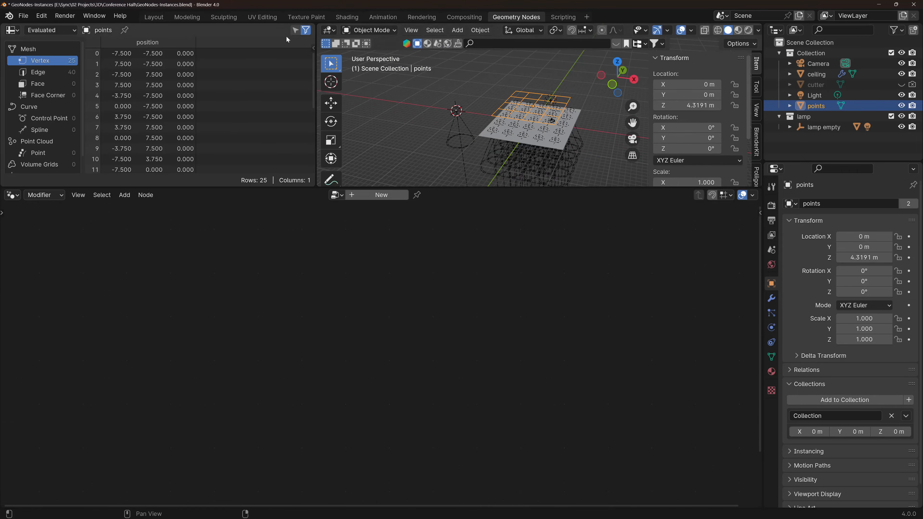
left_click(154, 17)
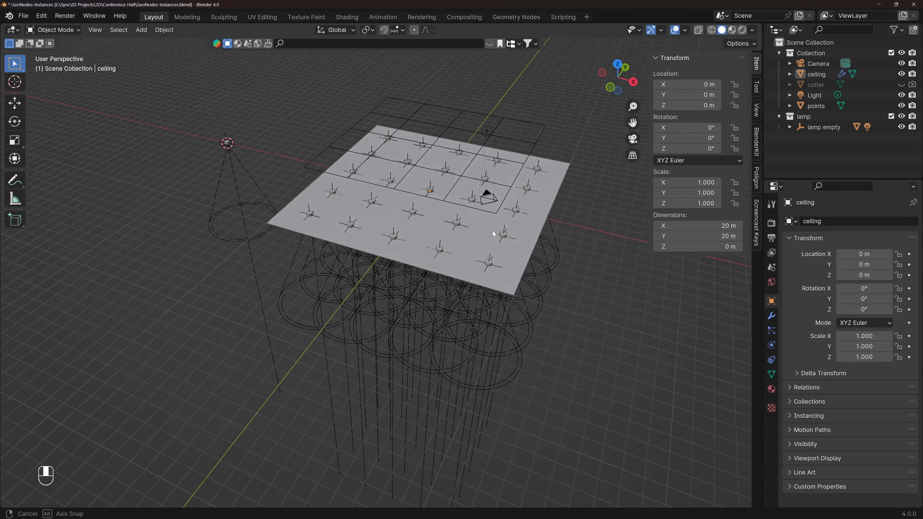